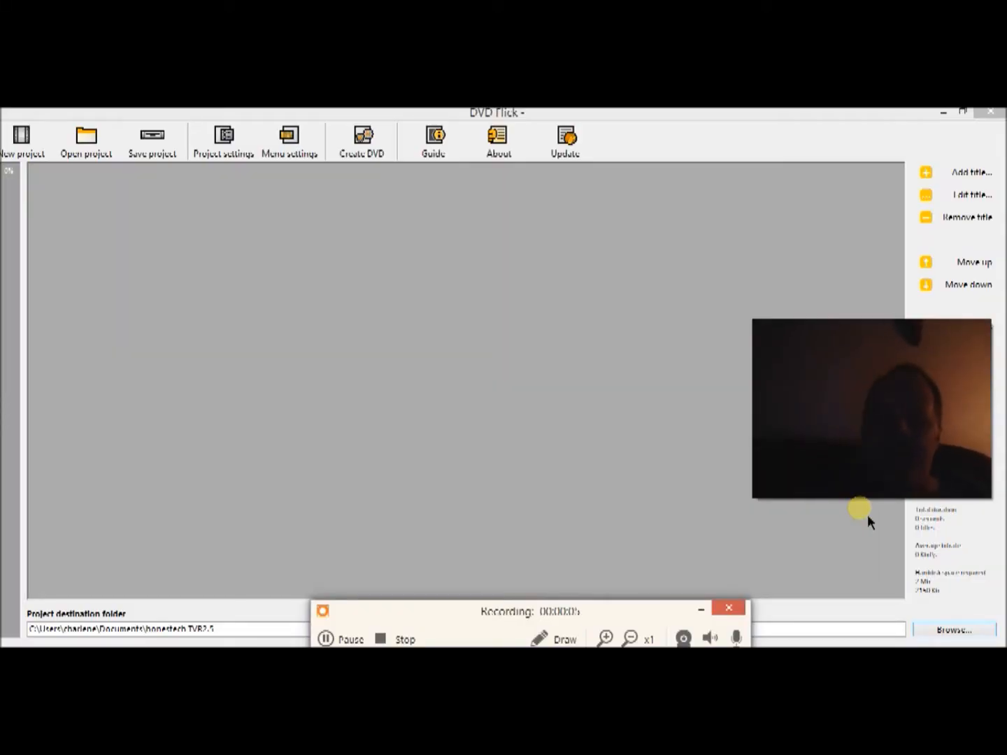
mouse_move(838, 537)
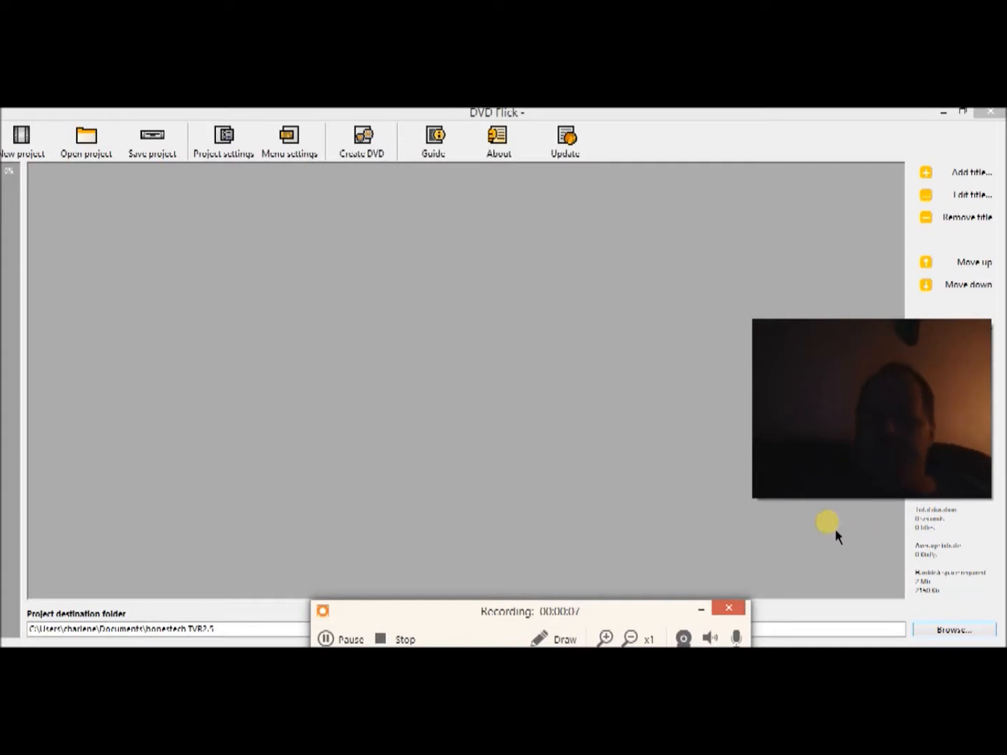
mouse_move(647, 526)
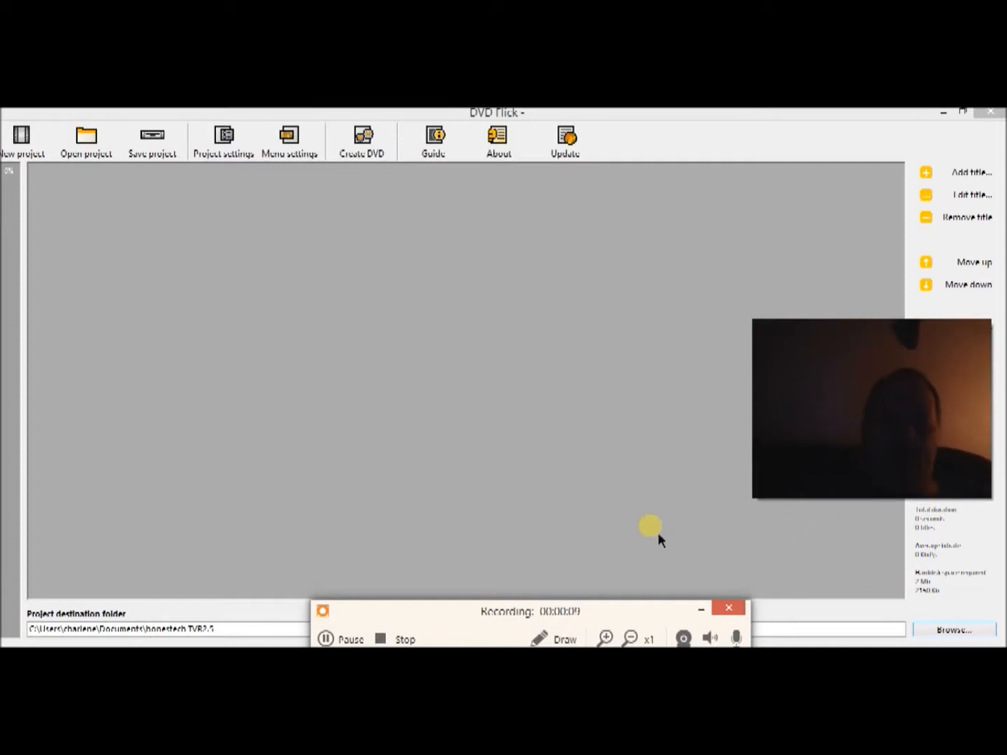
mouse_move(545, 402)
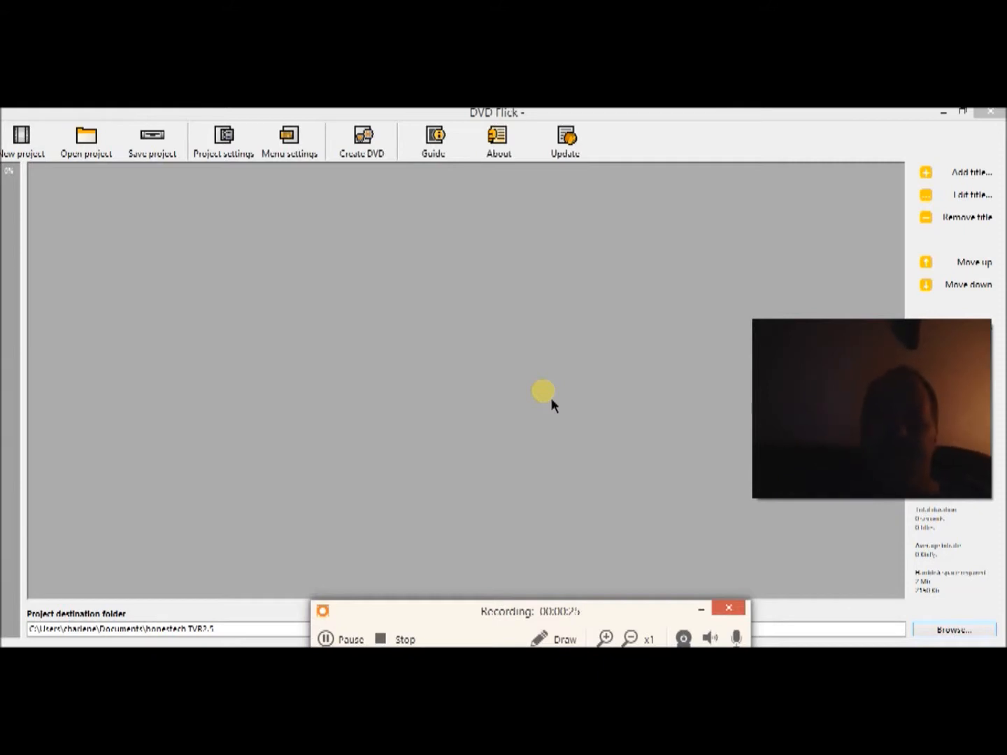
mouse_move(350, 291)
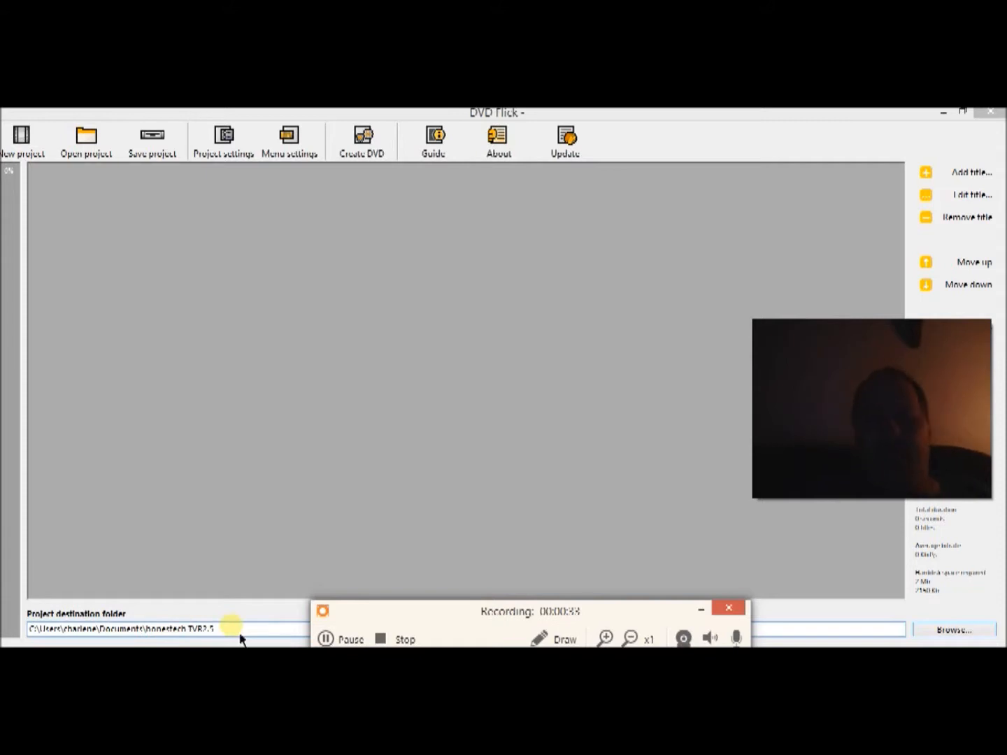
mouse_move(500, 426)
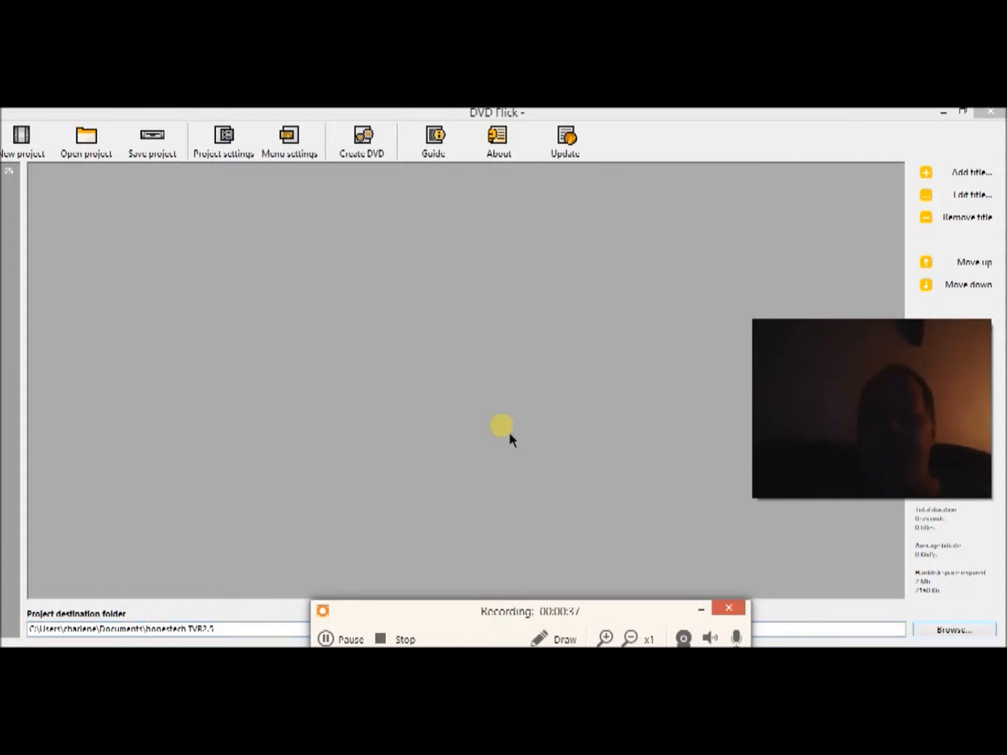
mouse_move(159, 559)
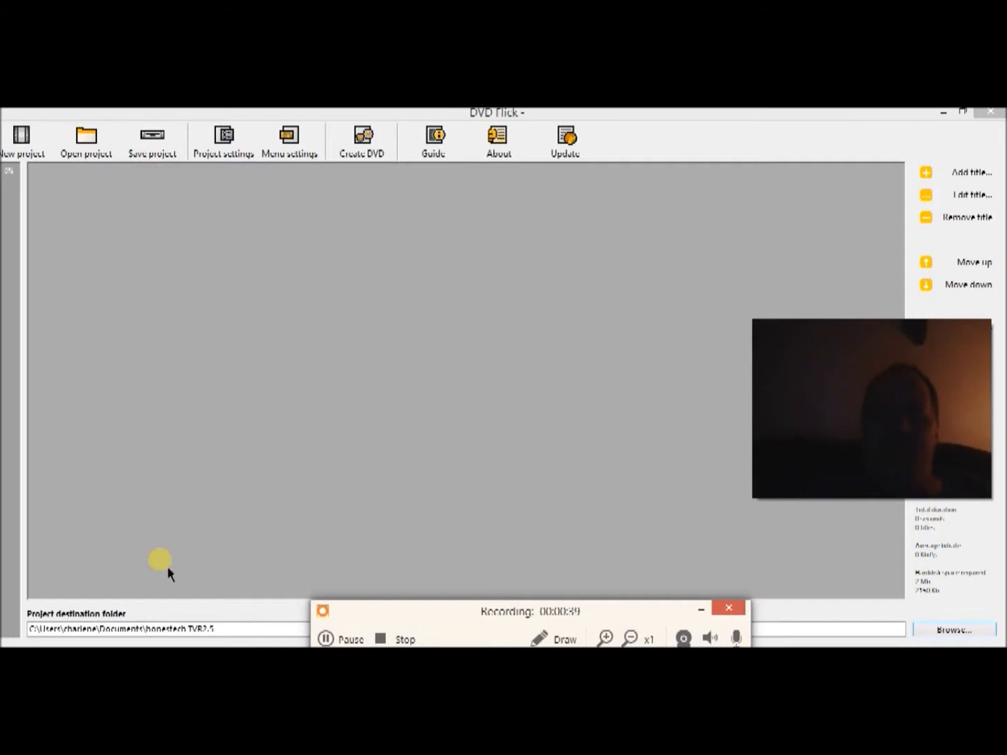
mouse_move(503, 271)
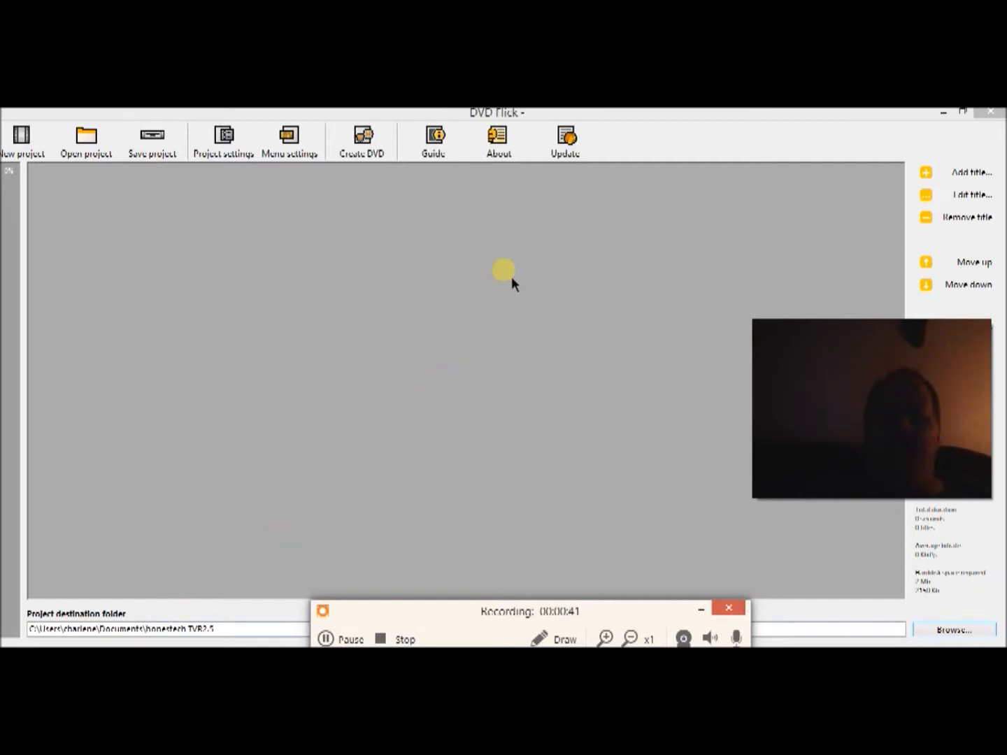
mouse_move(552, 357)
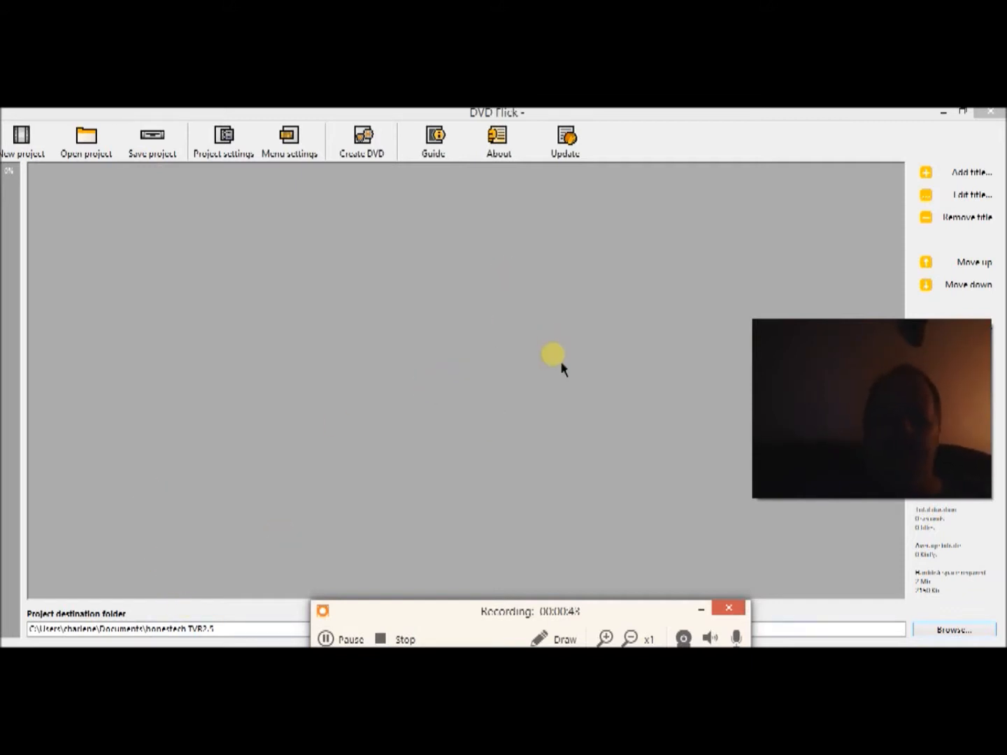
mouse_move(496, 301)
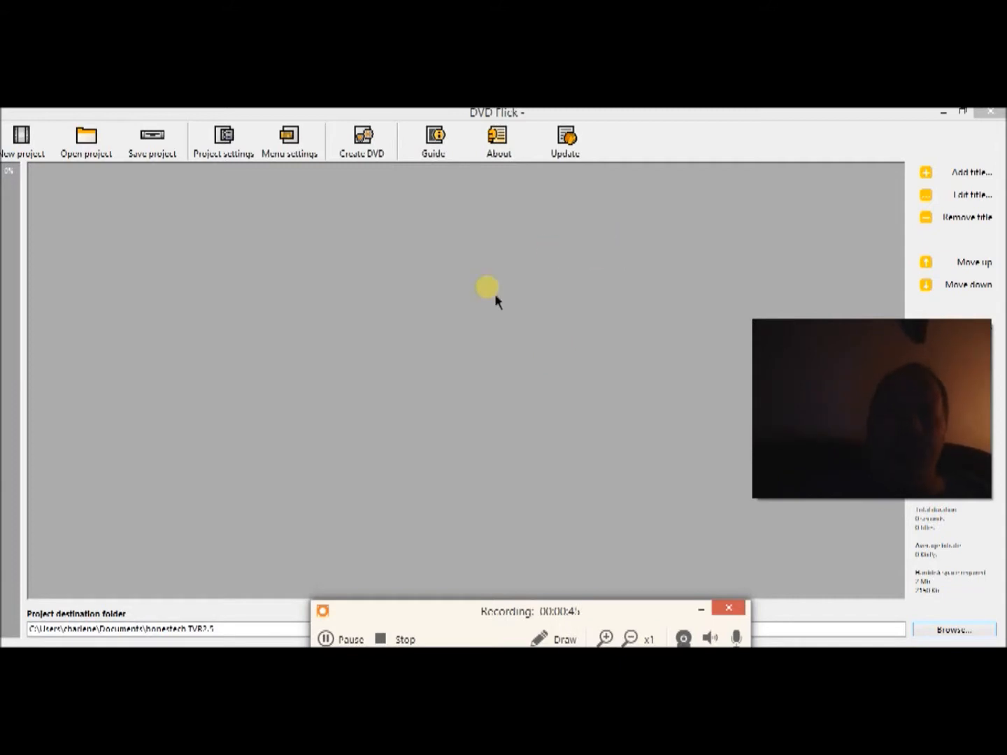
mouse_move(409, 262)
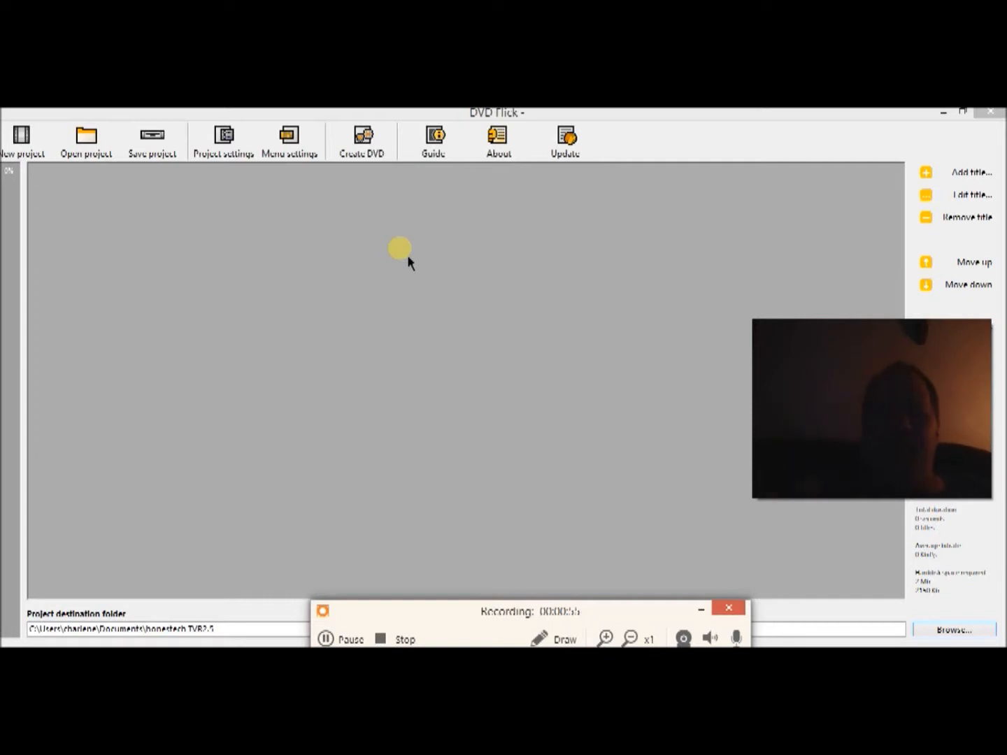
mouse_move(276, 252)
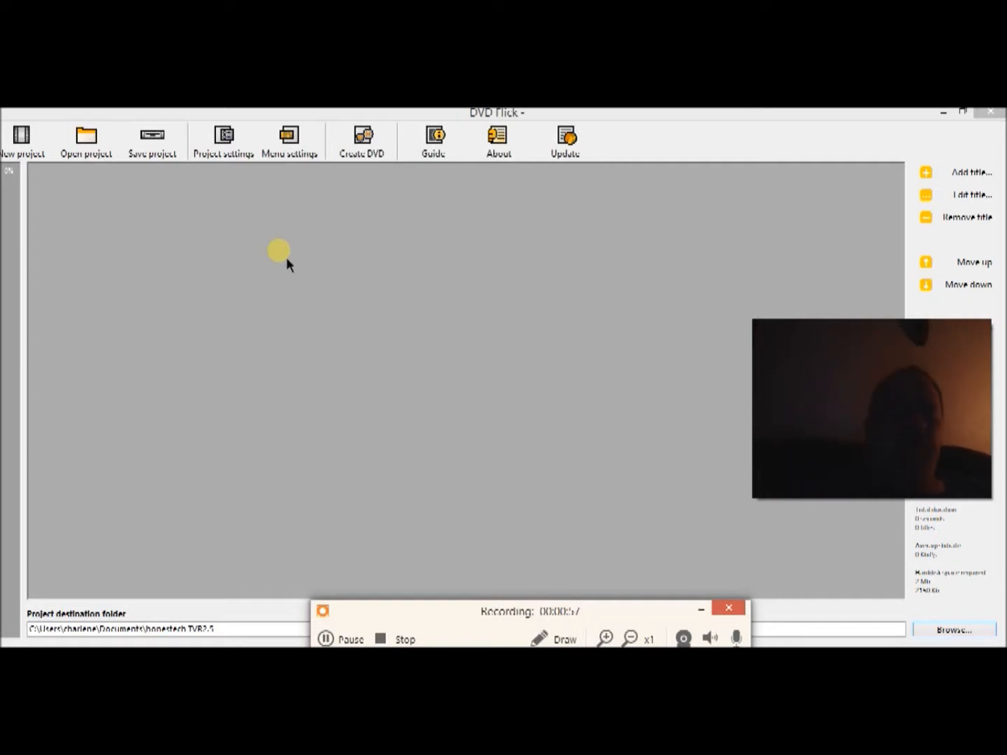
mouse_move(248, 416)
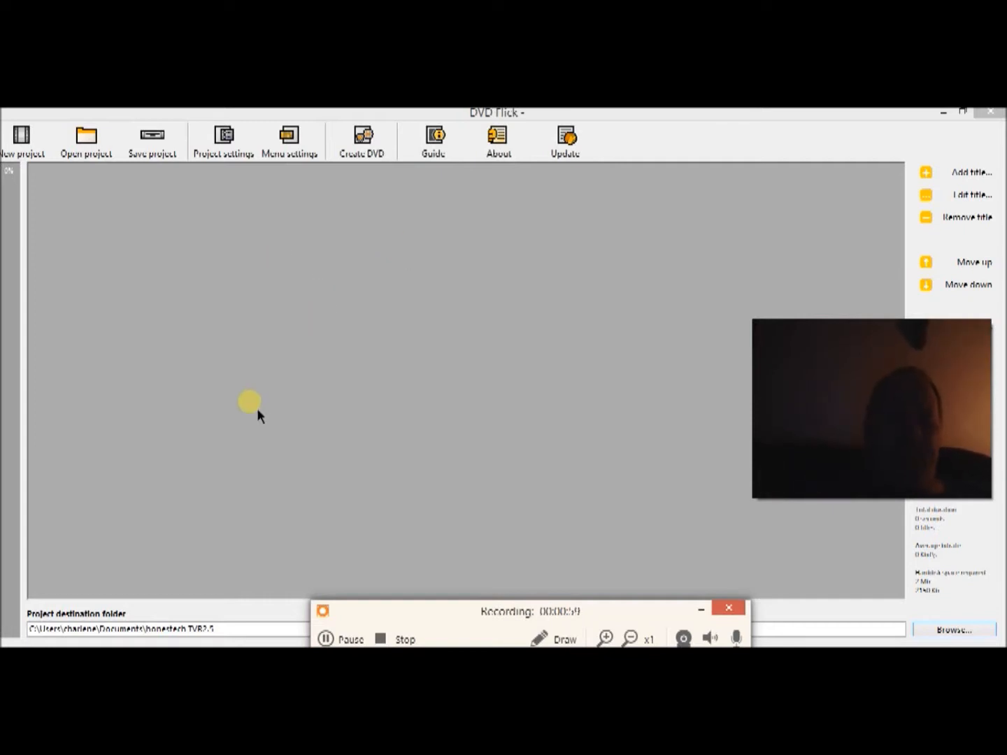
mouse_move(164, 360)
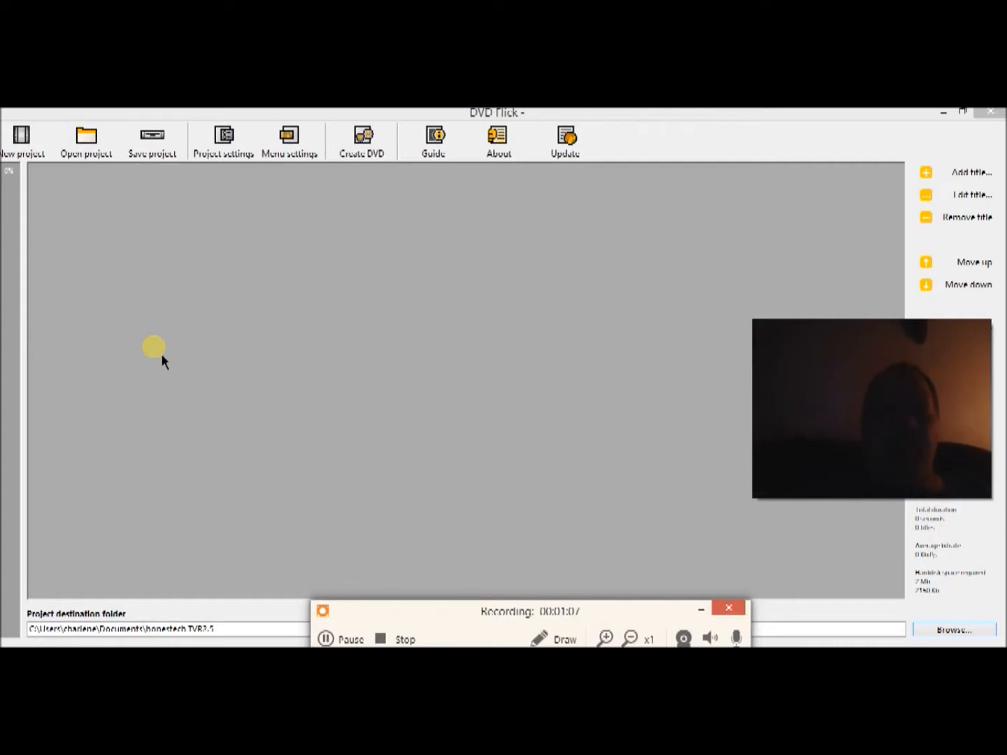
mouse_move(84, 210)
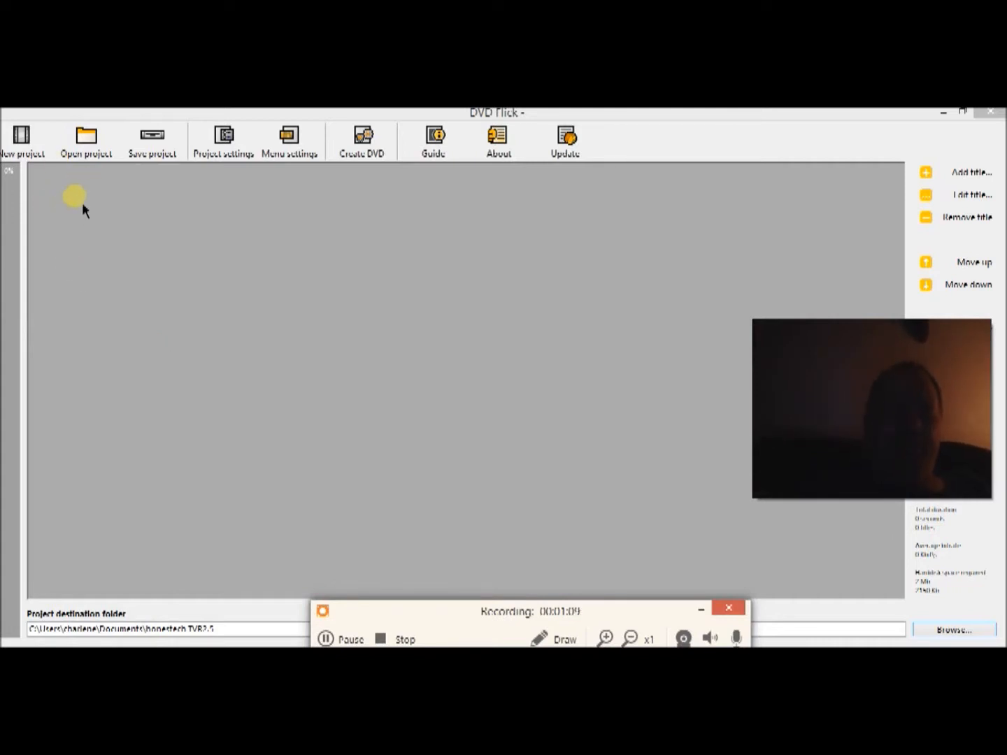
mouse_move(91, 215)
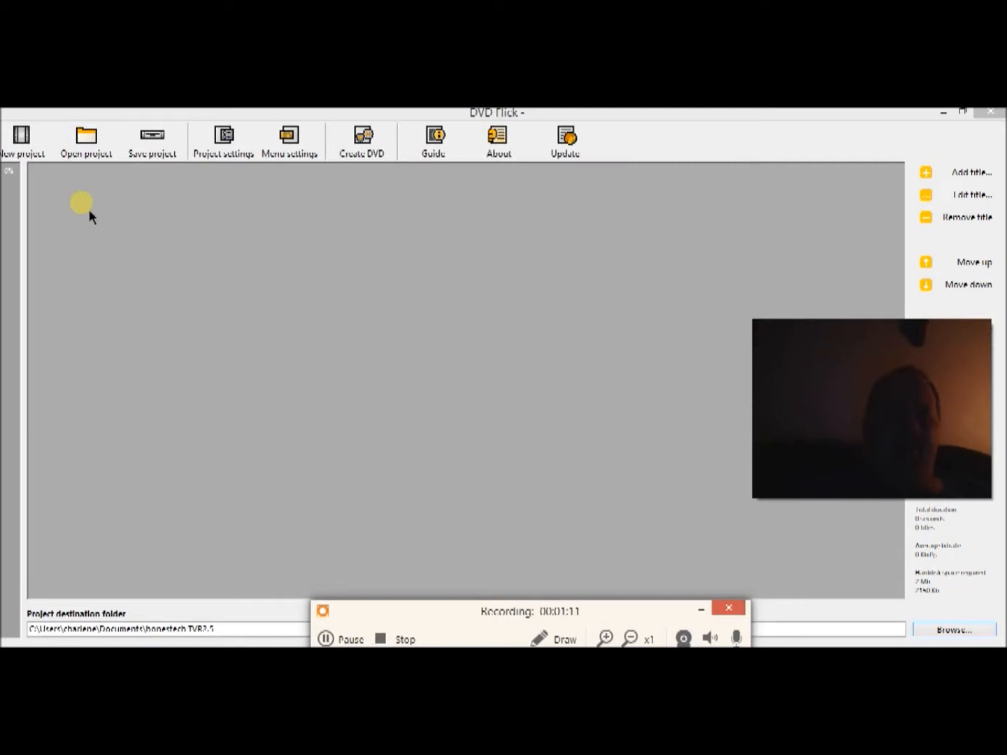
mouse_move(96, 387)
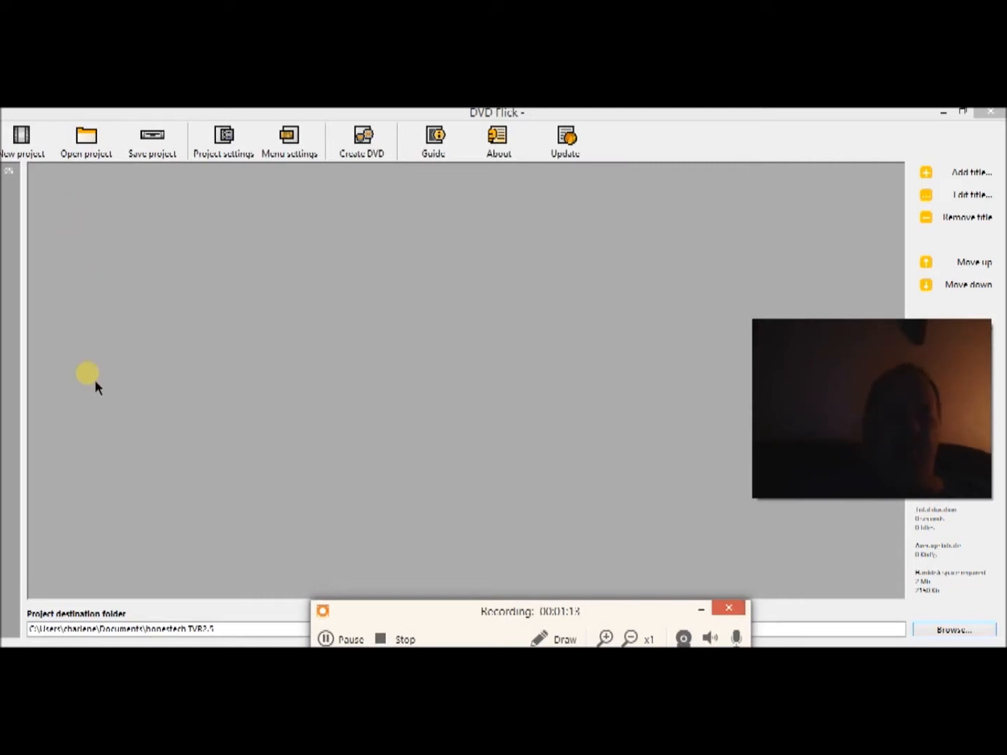
mouse_move(88, 530)
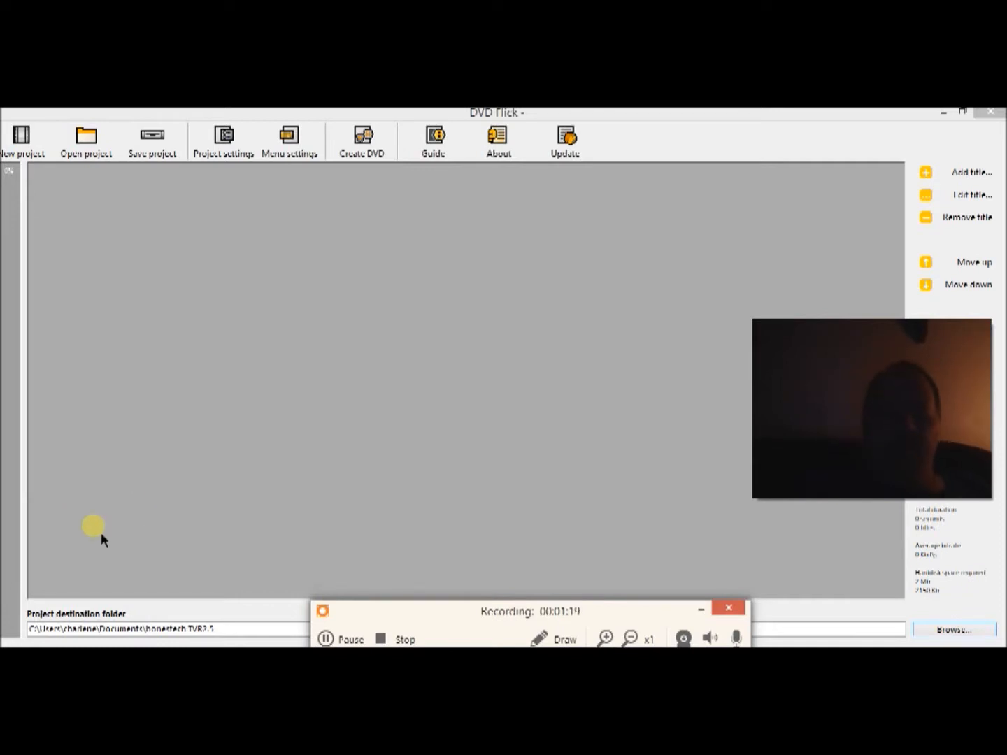
mouse_move(204, 488)
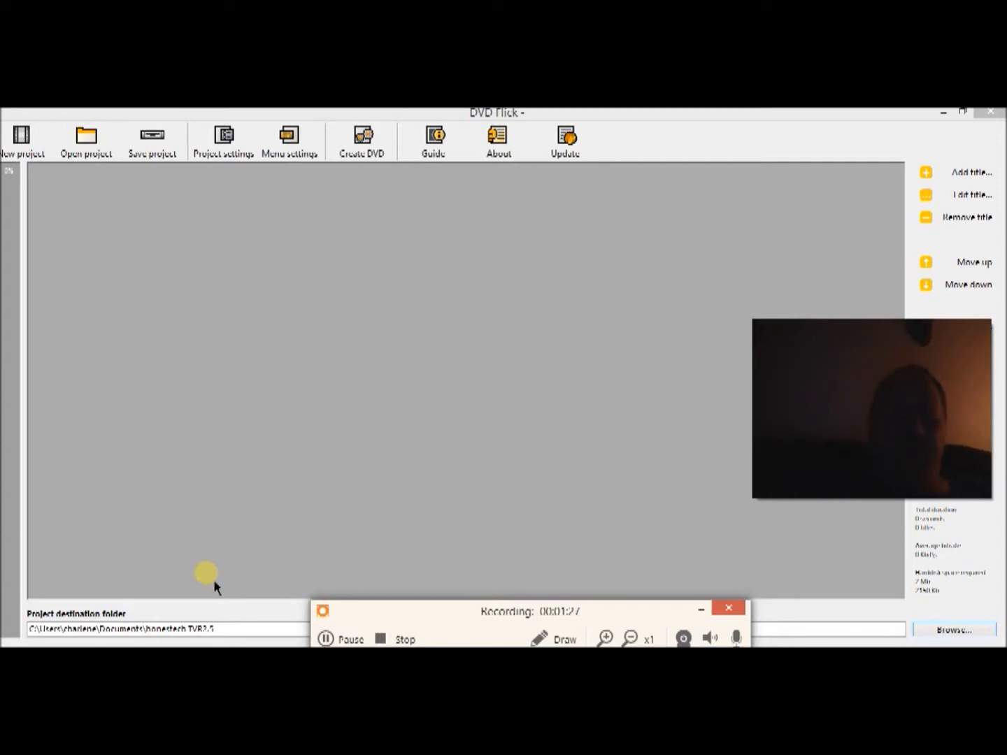
mouse_move(214, 597)
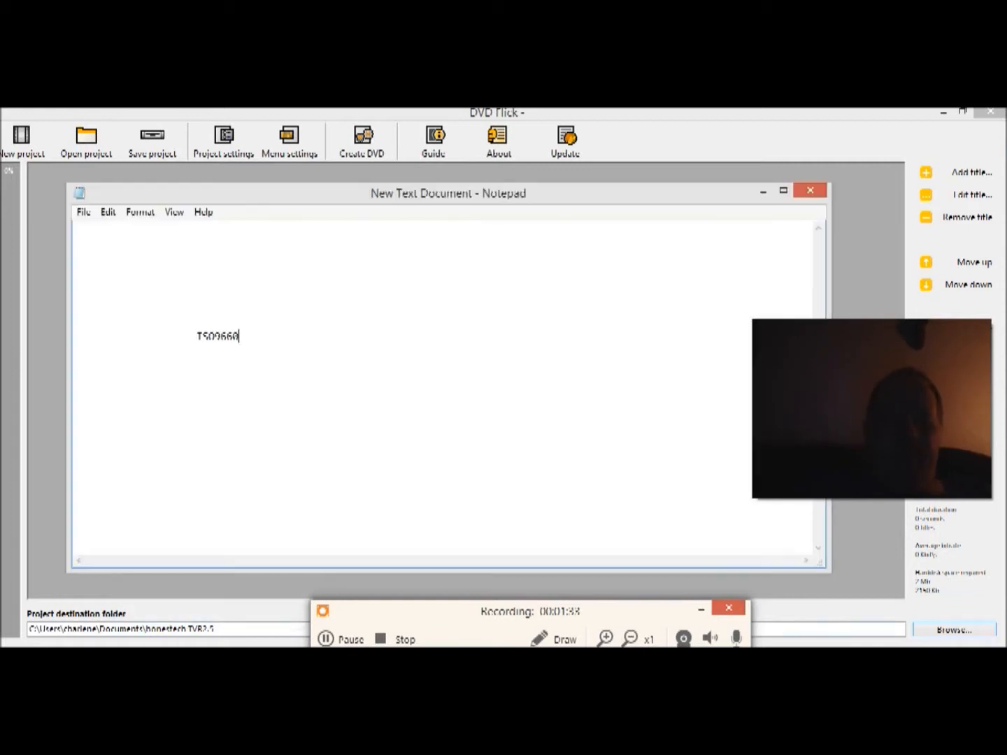
mouse_move(220, 397)
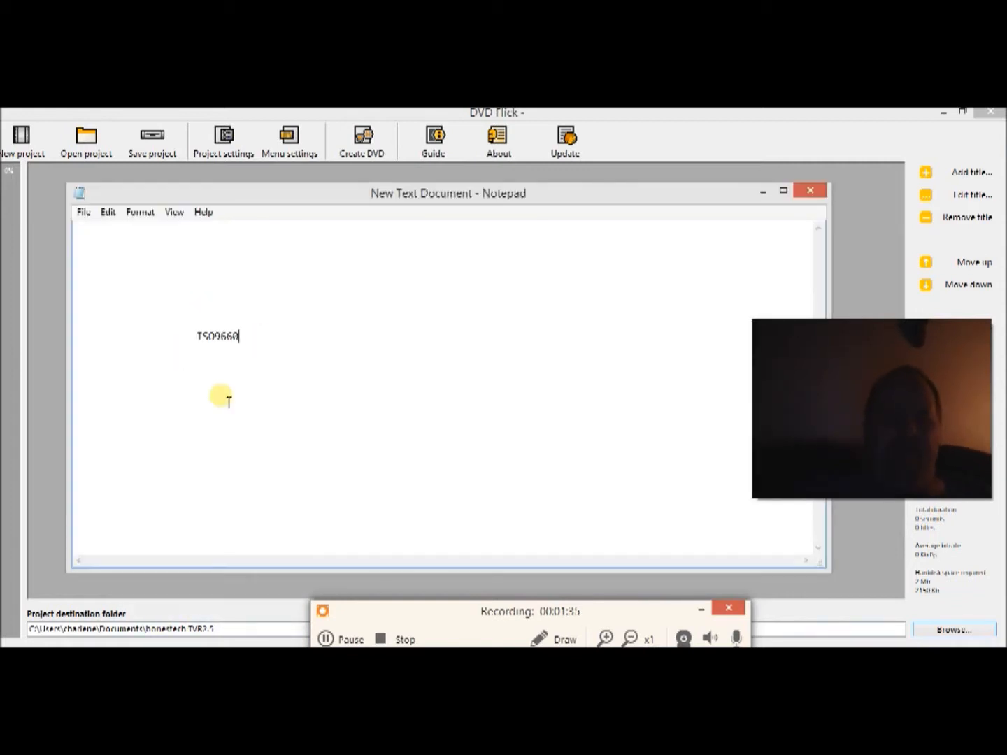
mouse_move(237, 392)
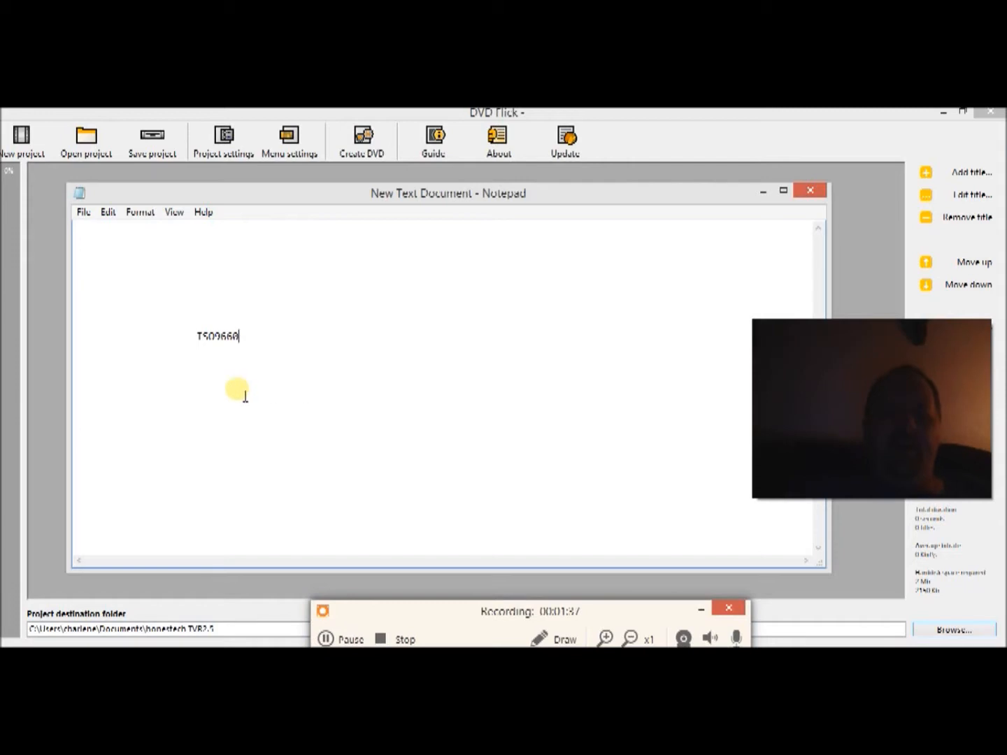
mouse_move(277, 389)
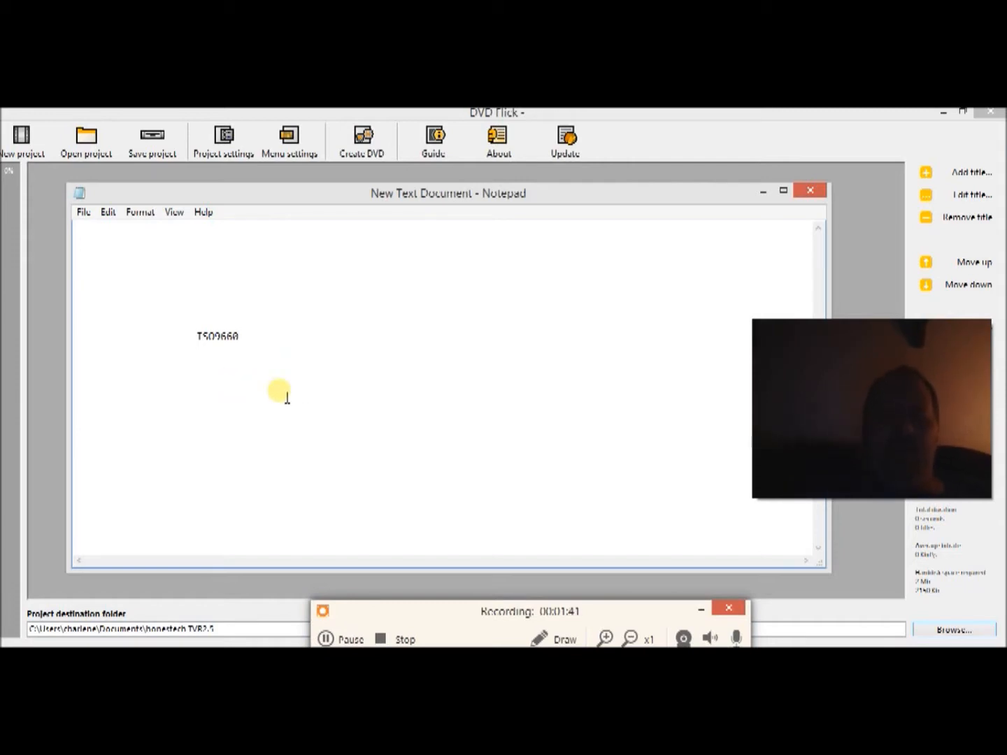
mouse_move(265, 323)
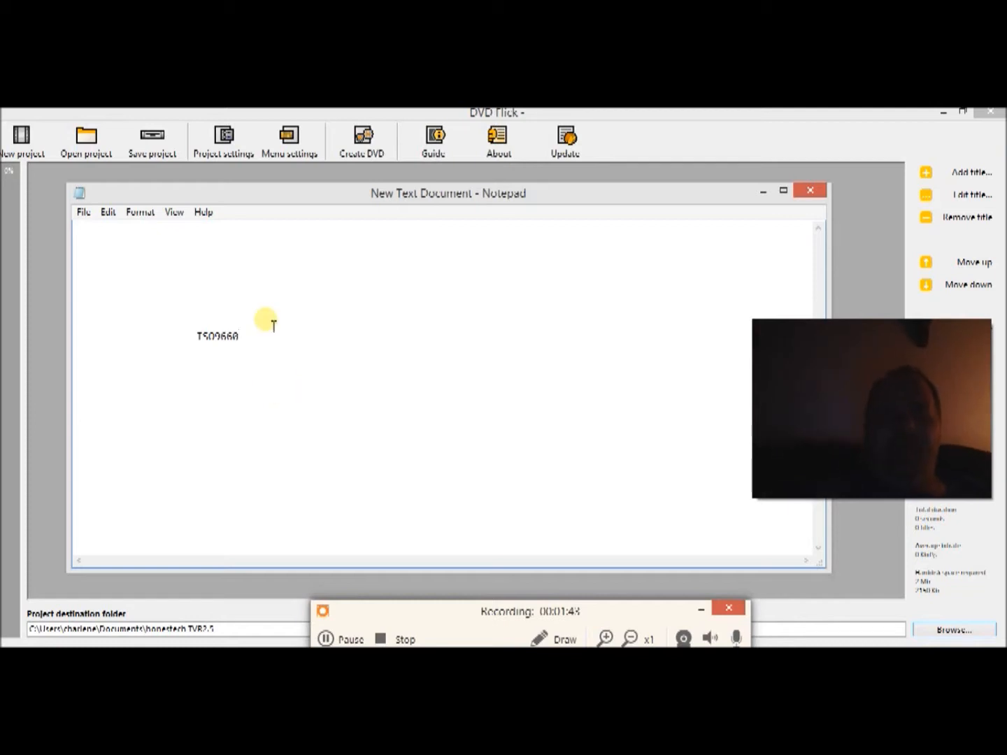
mouse_move(367, 395)
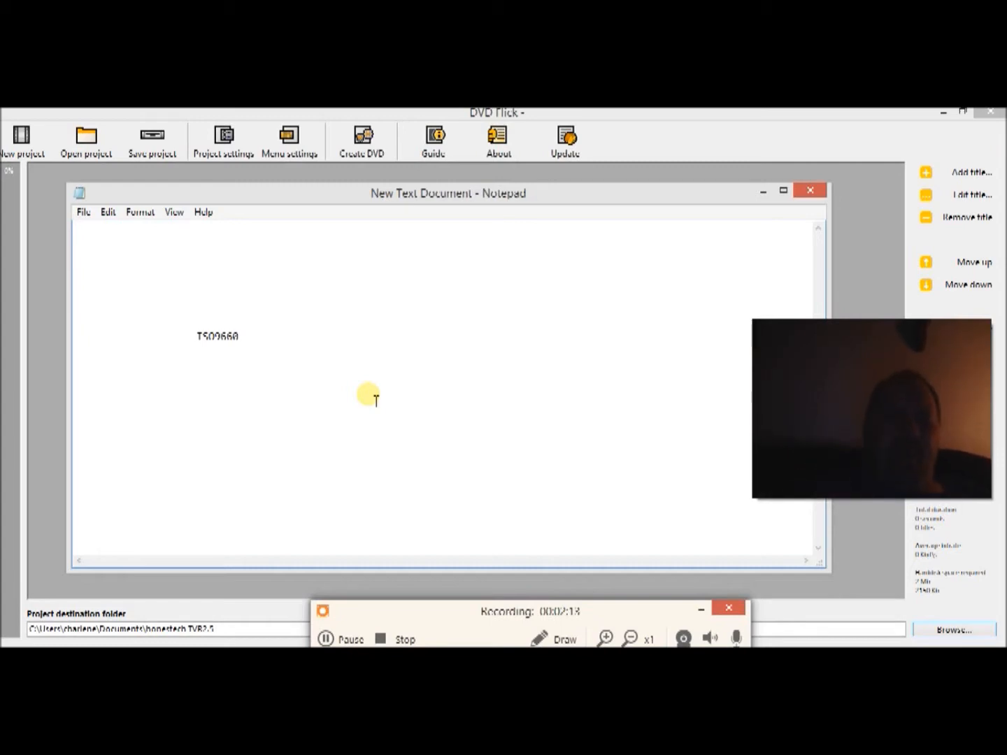
mouse_move(192, 350)
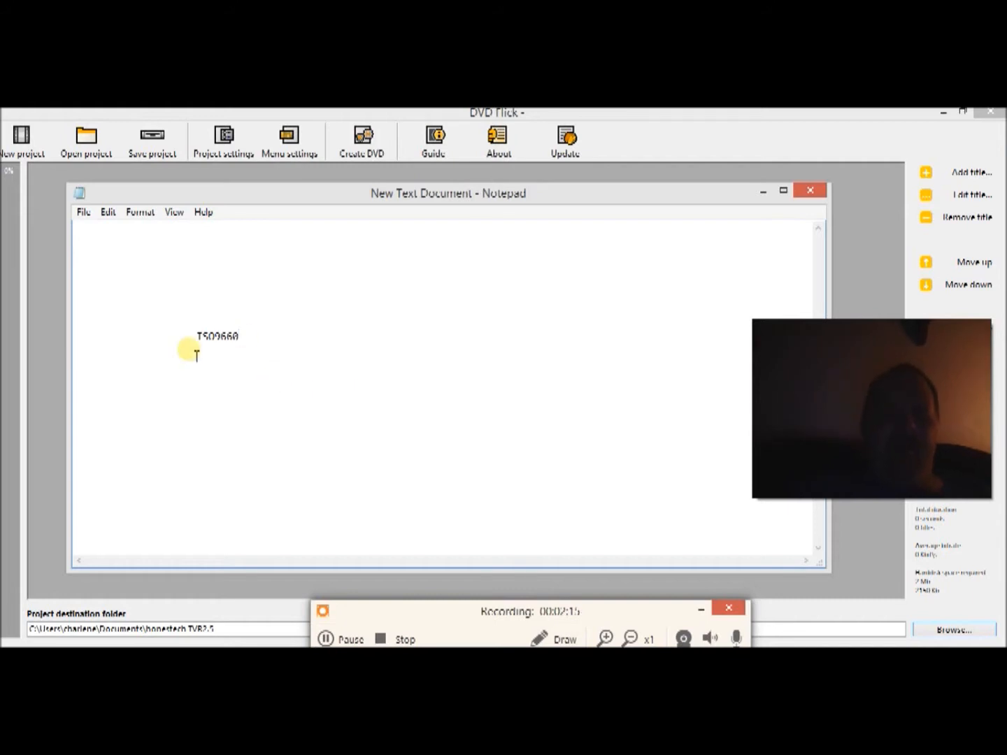
mouse_move(269, 531)
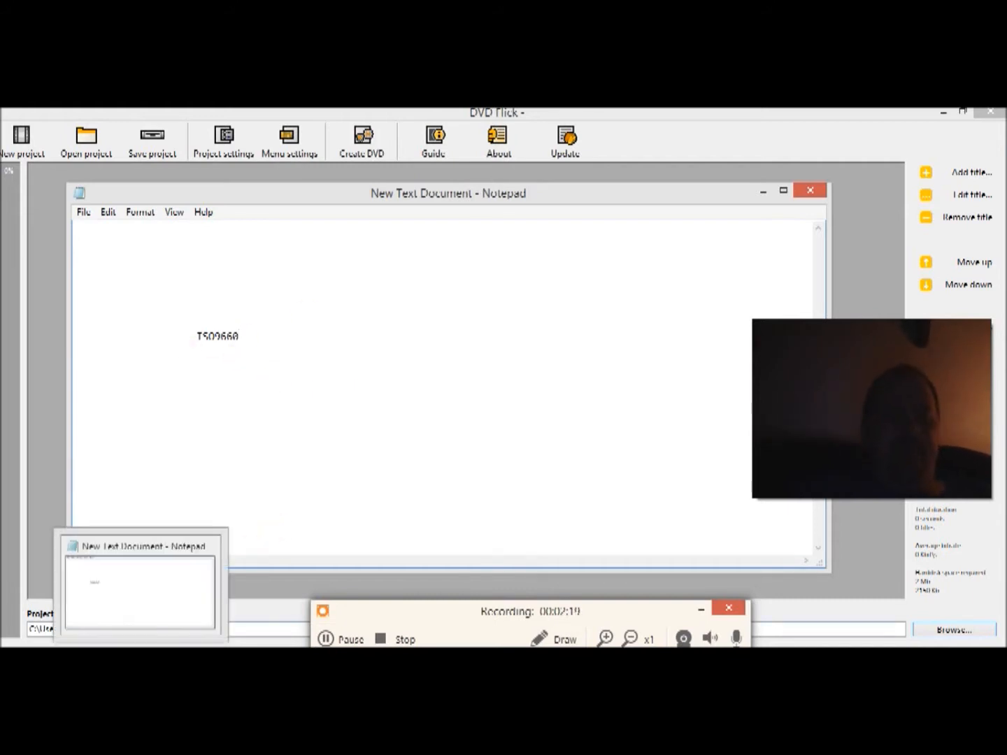
click(810, 191)
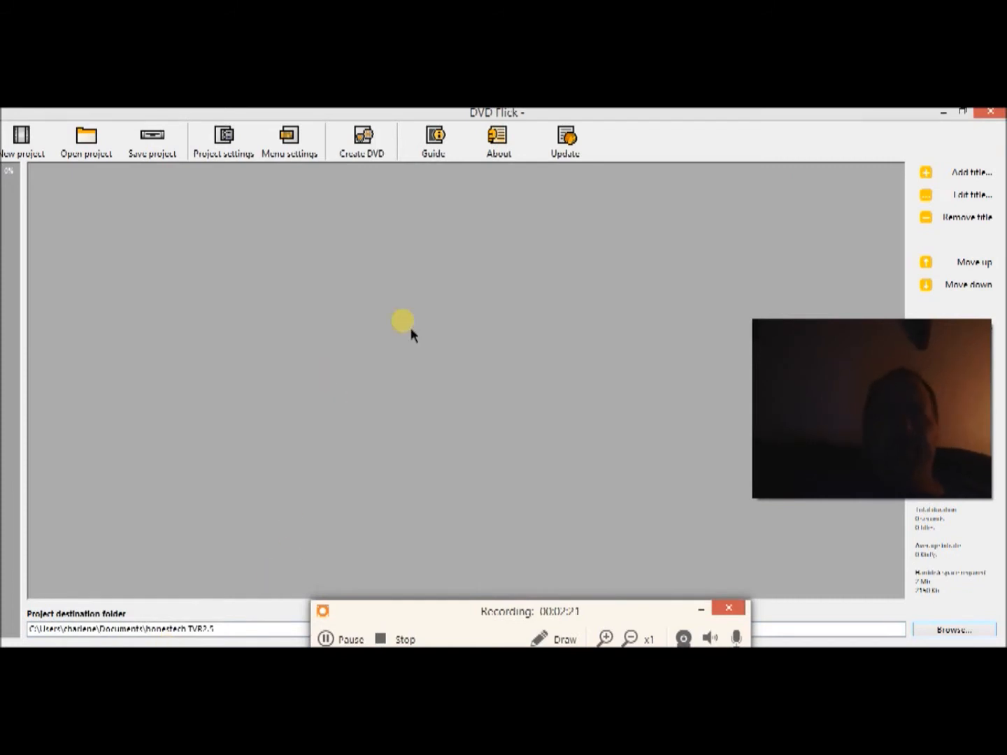
mouse_move(495, 199)
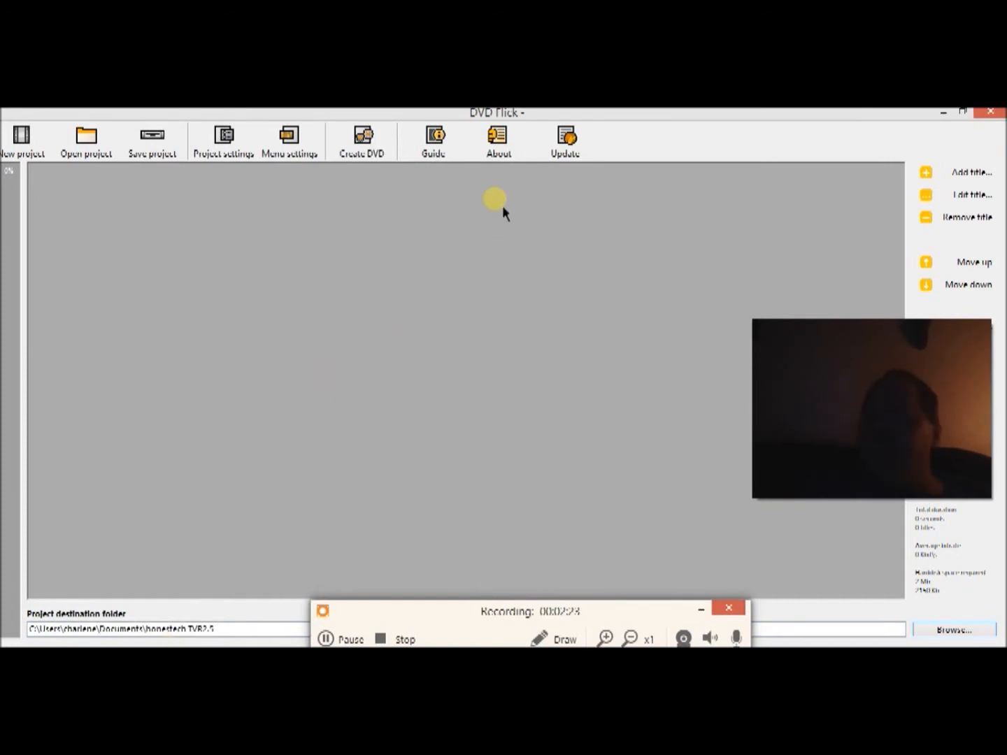
mouse_move(283, 234)
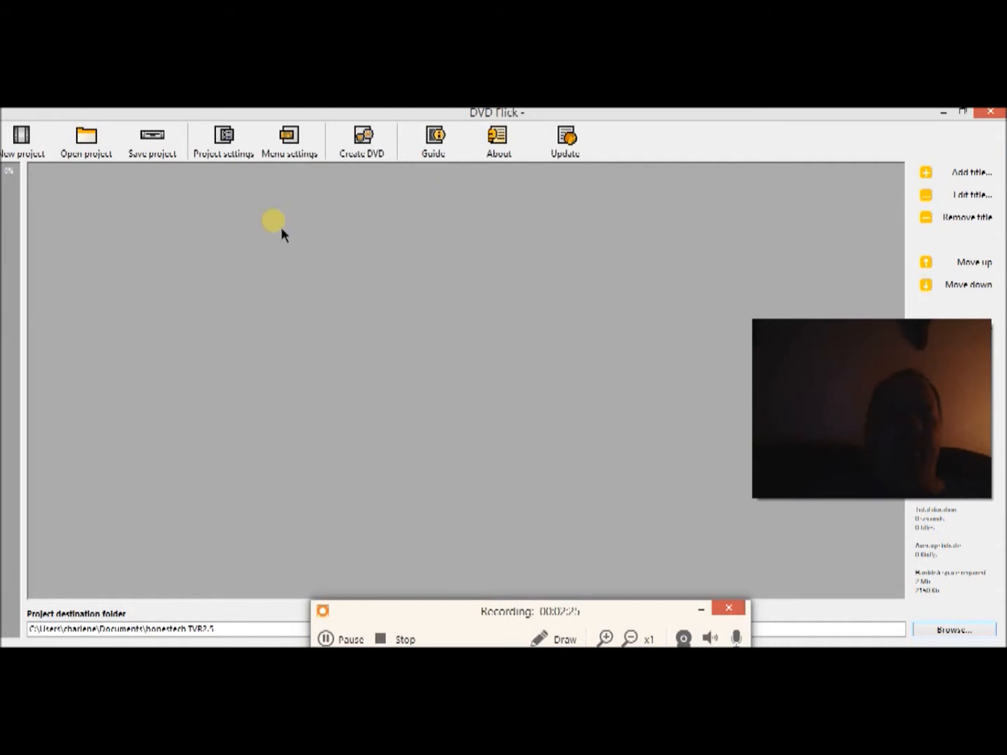
mouse_move(79, 205)
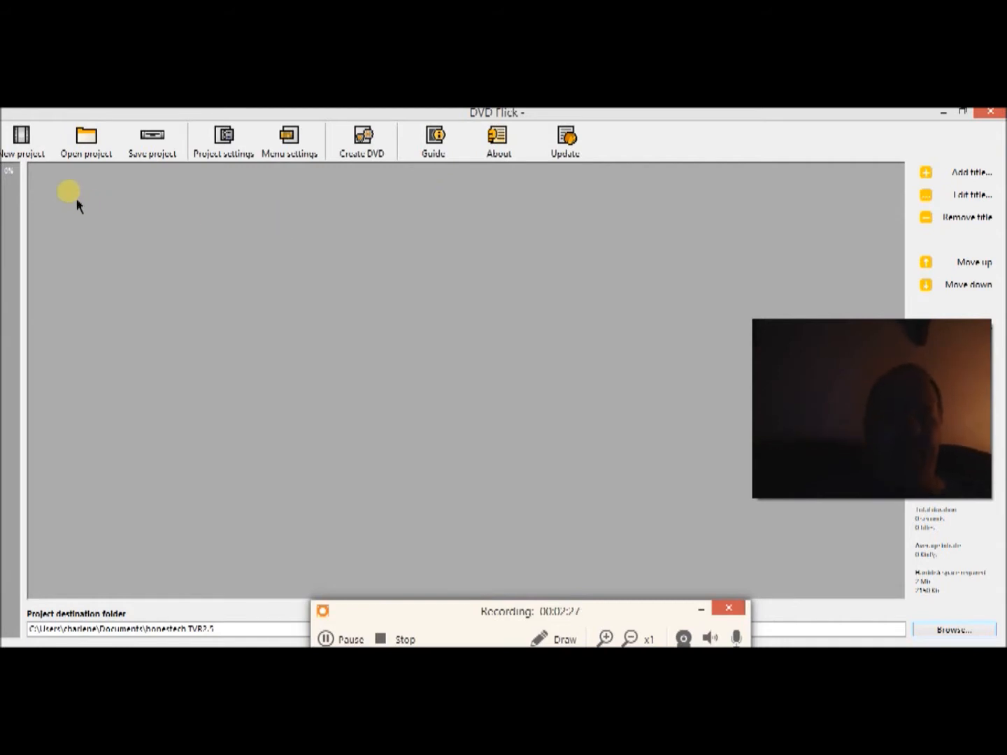
mouse_move(91, 509)
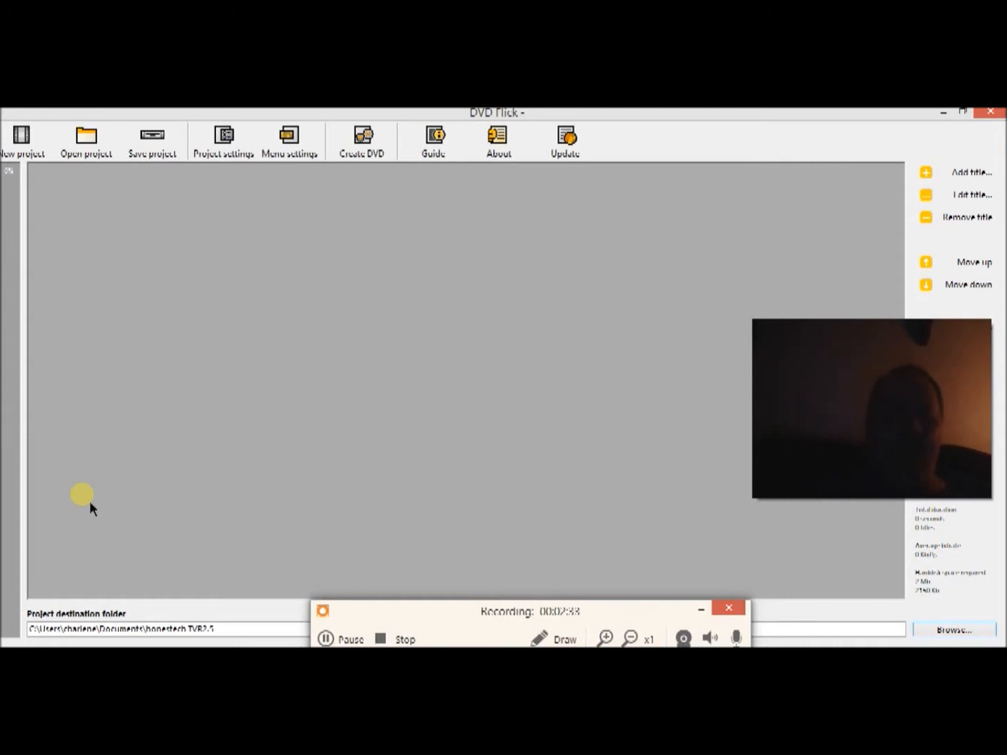
mouse_move(328, 366)
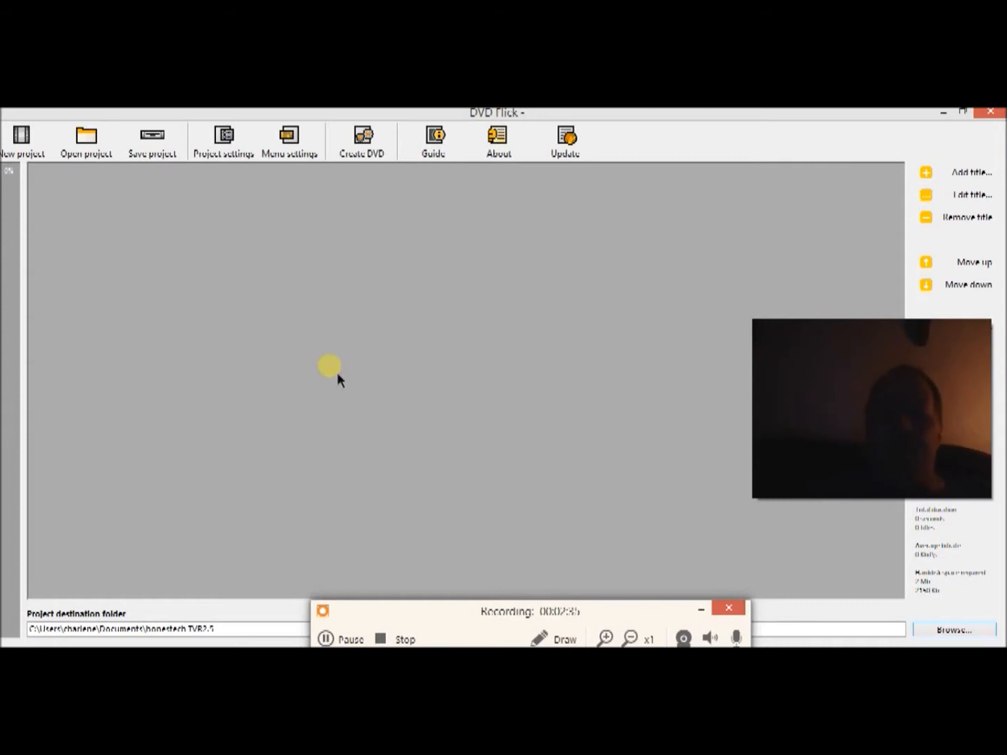
mouse_move(402, 373)
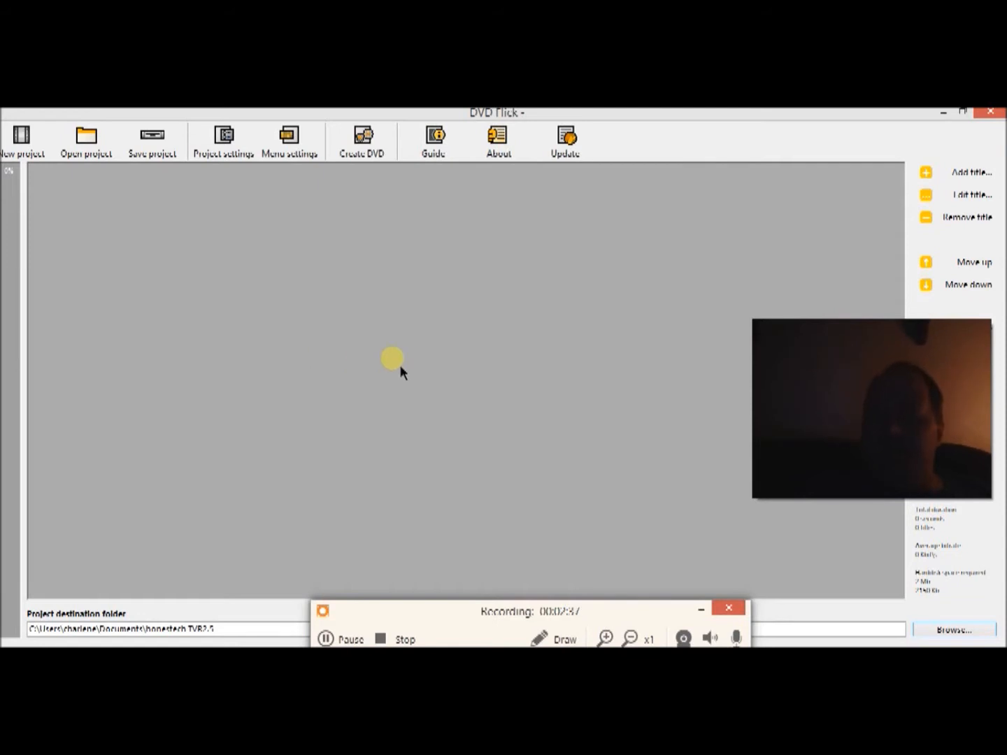
mouse_move(420, 374)
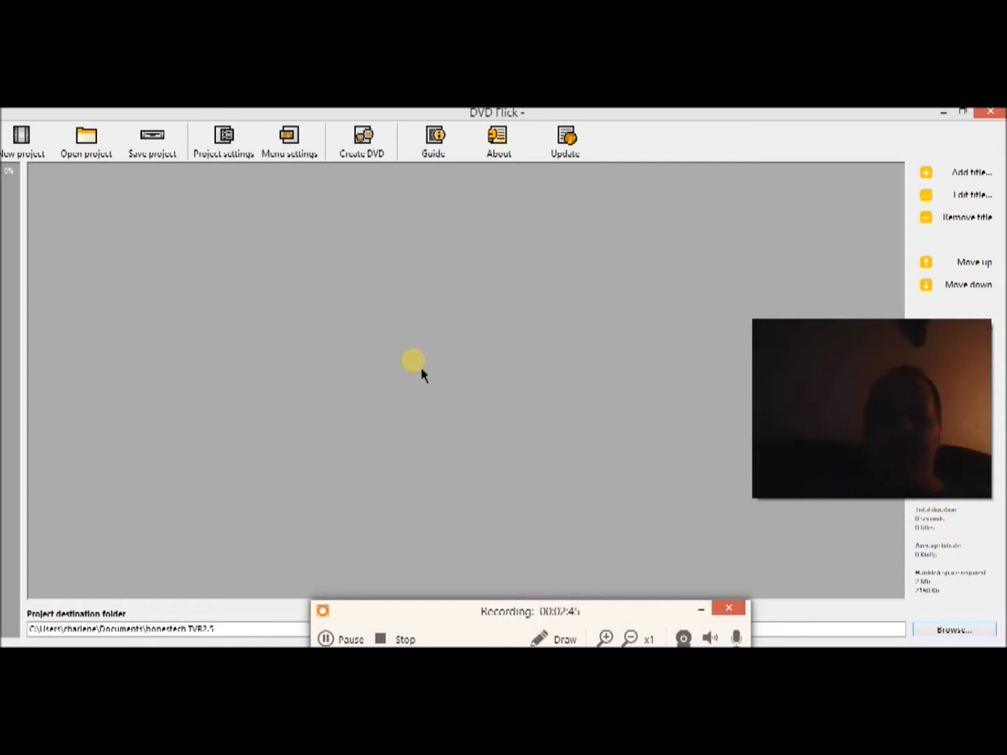
mouse_move(453, 437)
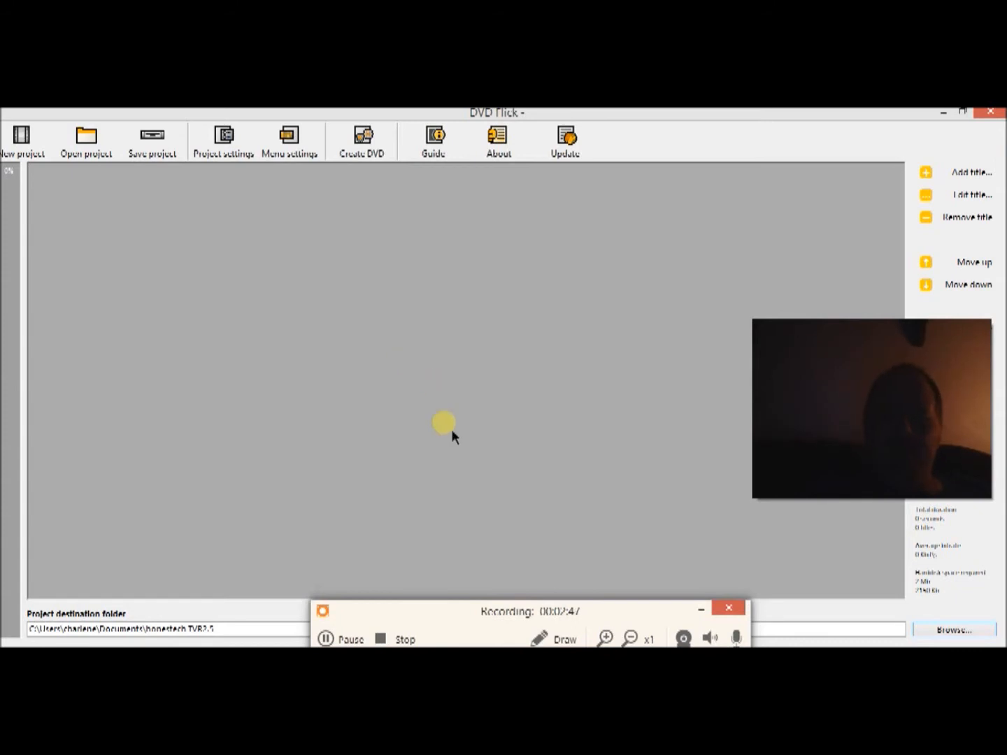
mouse_move(391, 459)
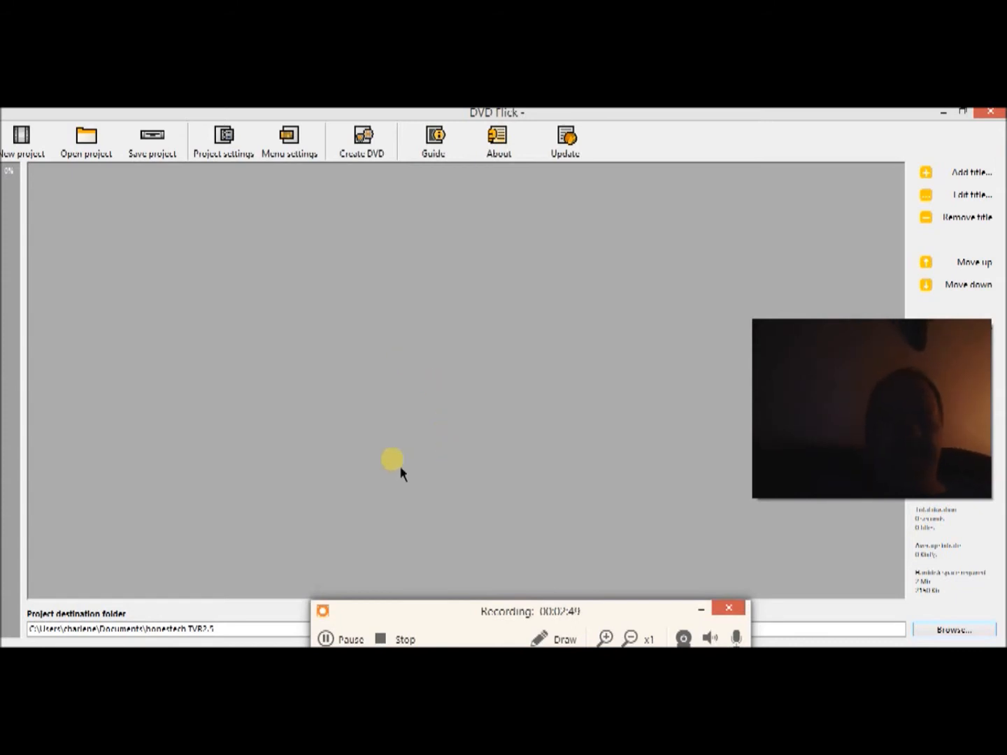
mouse_move(112, 599)
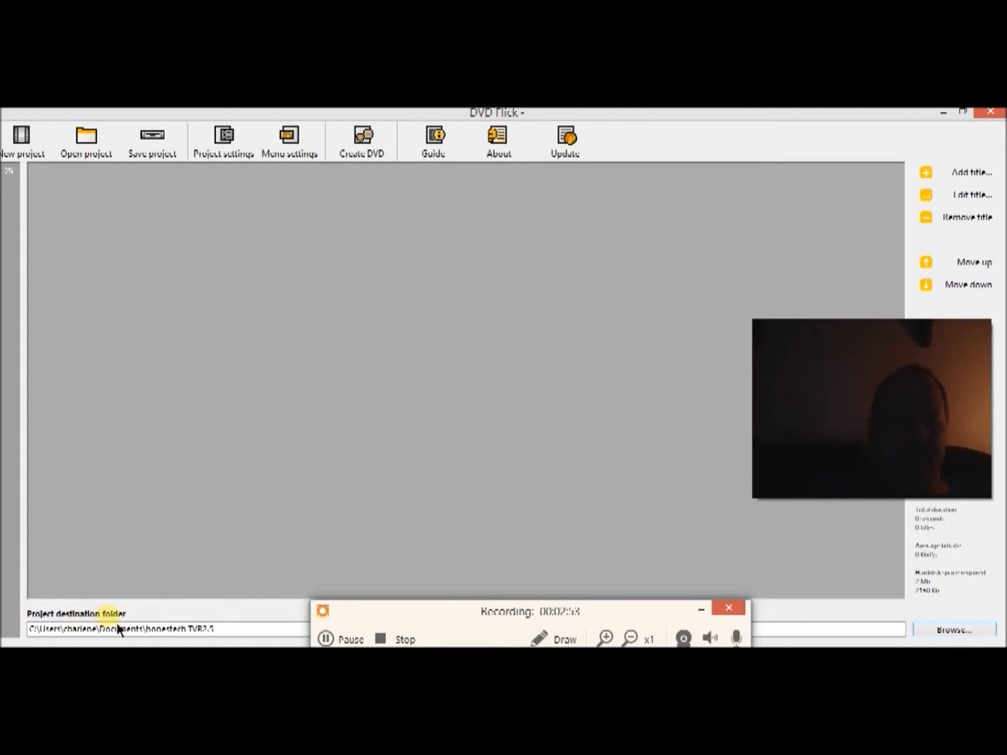
mouse_move(147, 603)
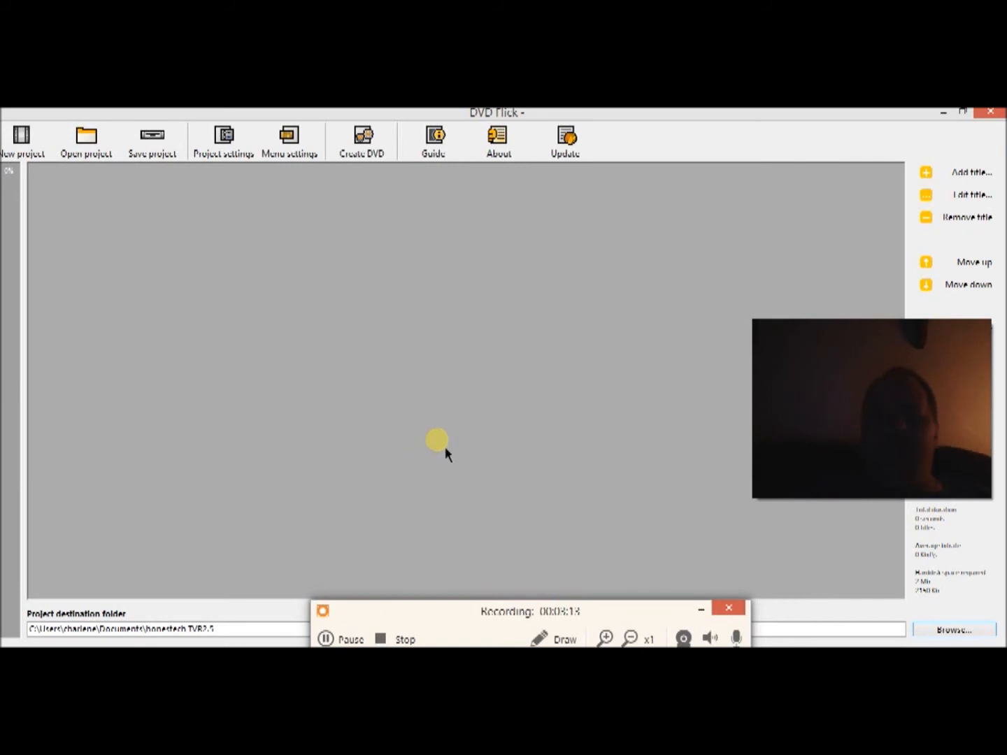
mouse_move(607, 435)
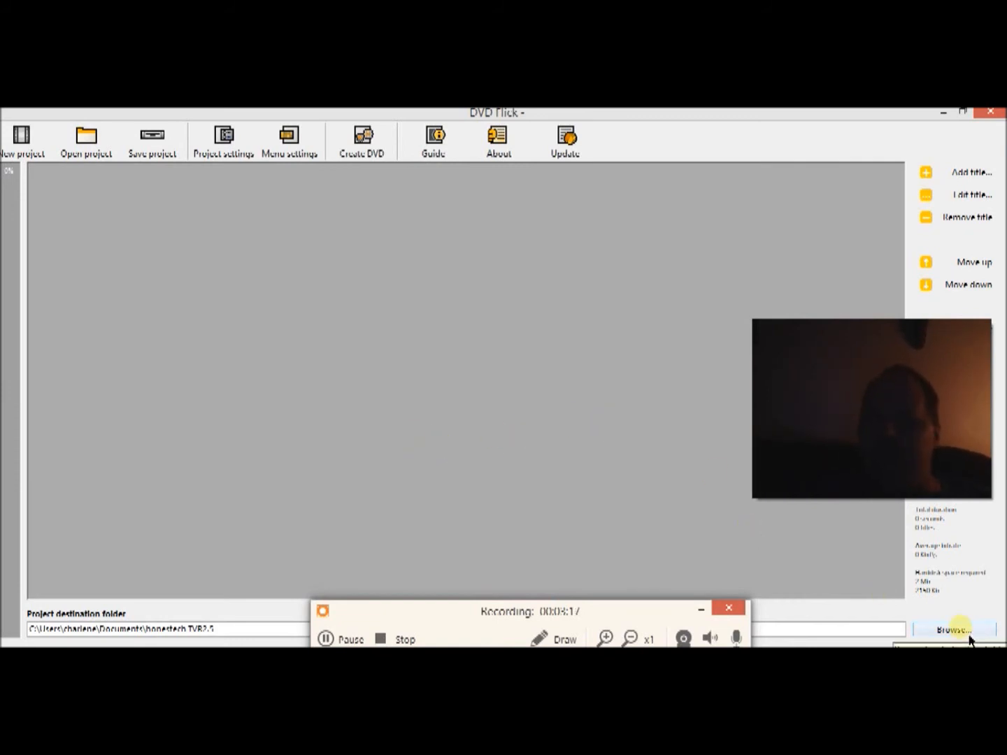
- Browse to and choose the Videos folder as the project's destination folder
click(956, 629)
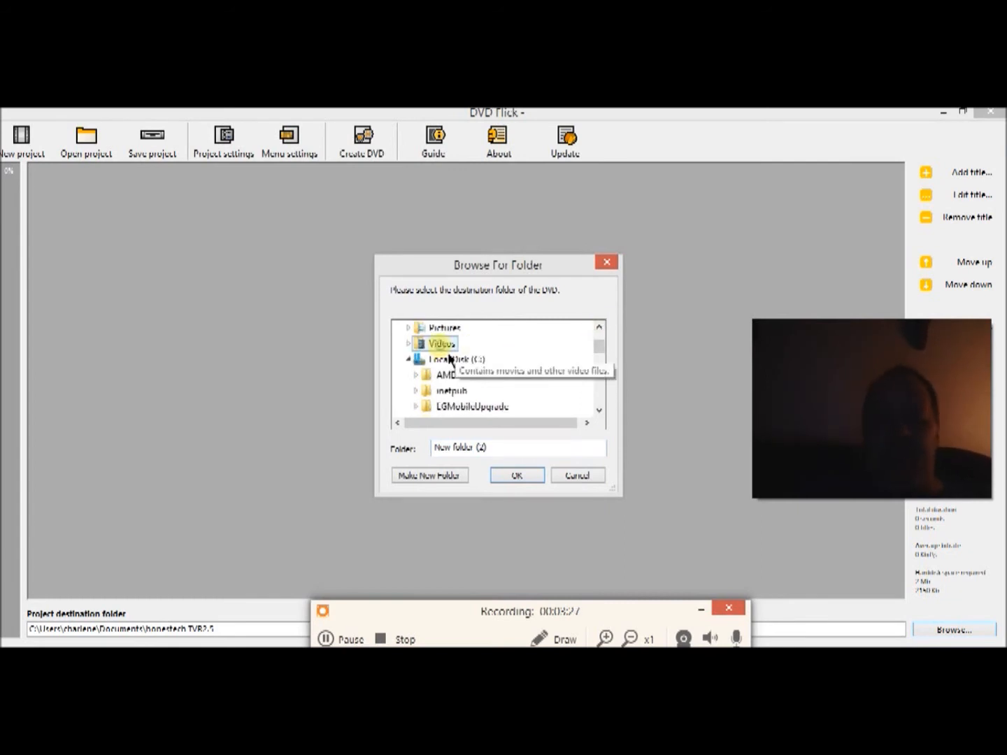
click(441, 343)
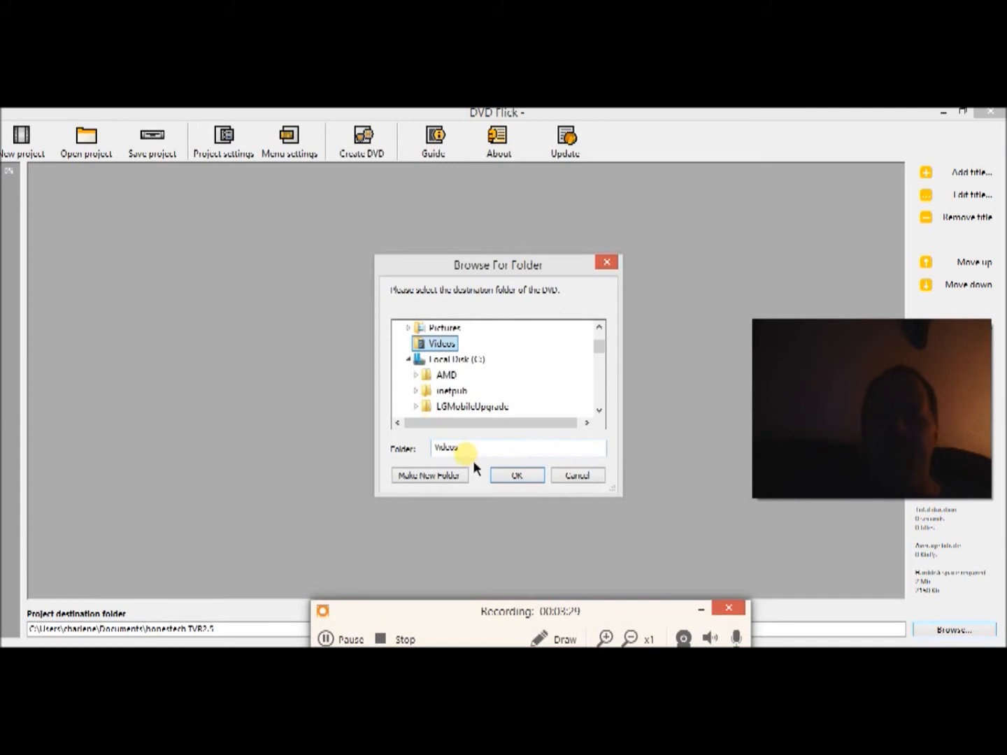
click(517, 475)
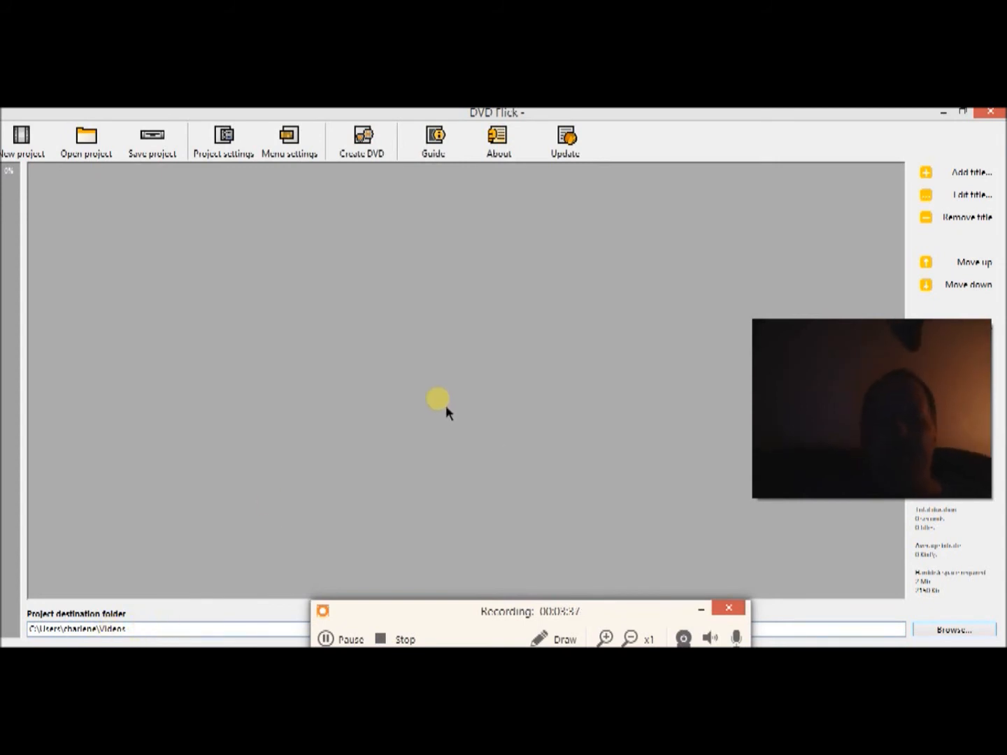
mouse_move(447, 278)
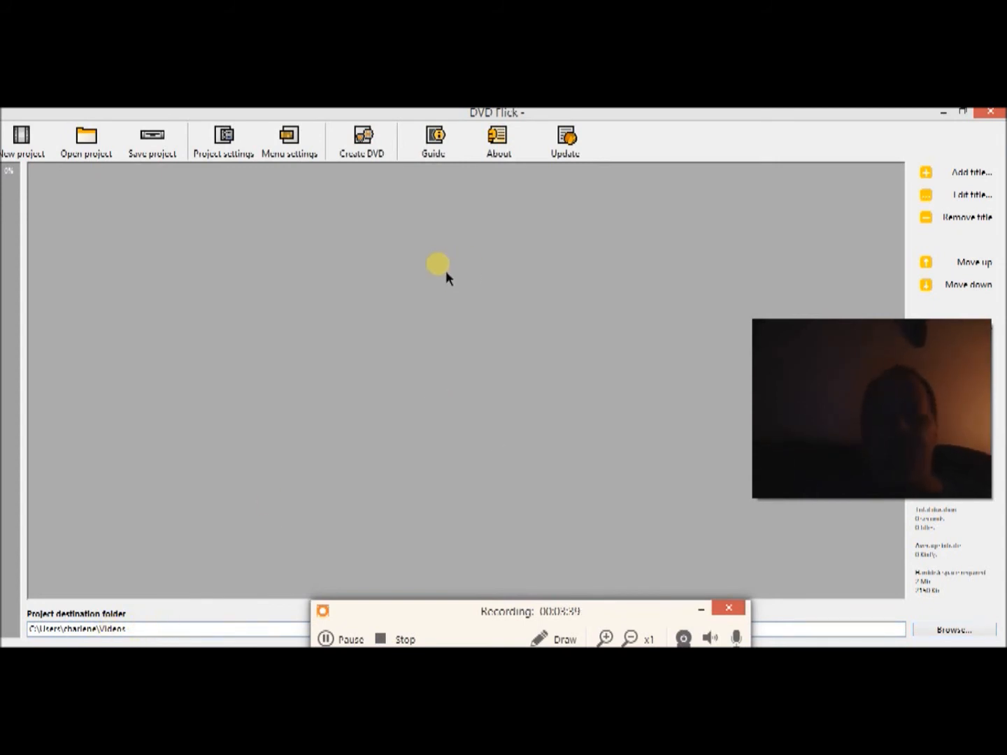
mouse_move(388, 230)
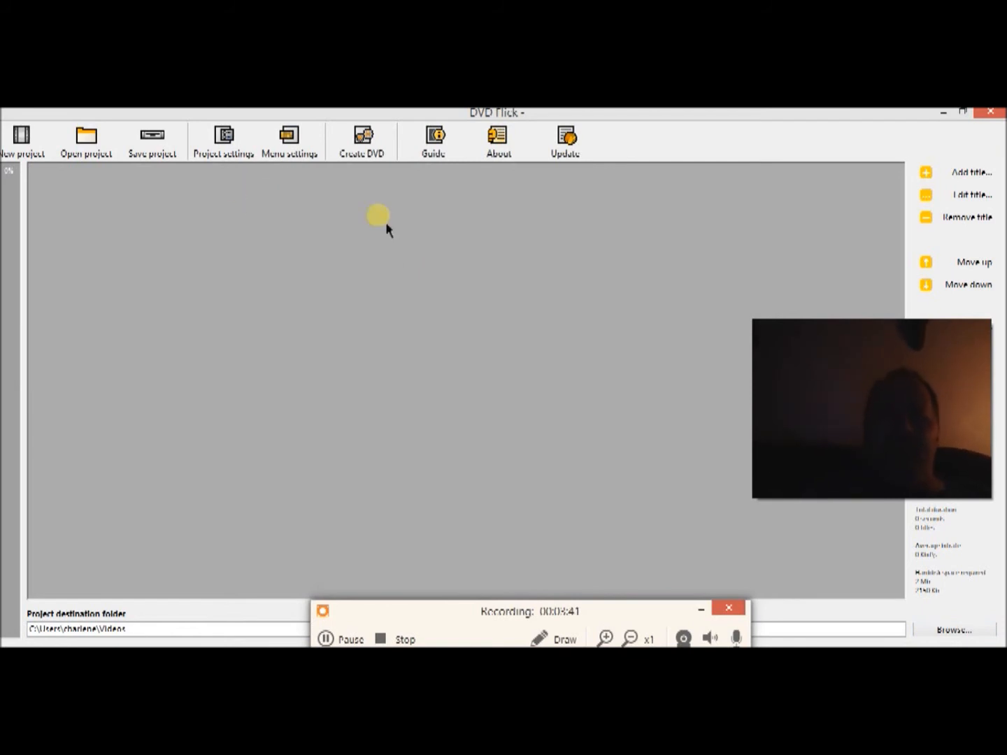
mouse_move(618, 221)
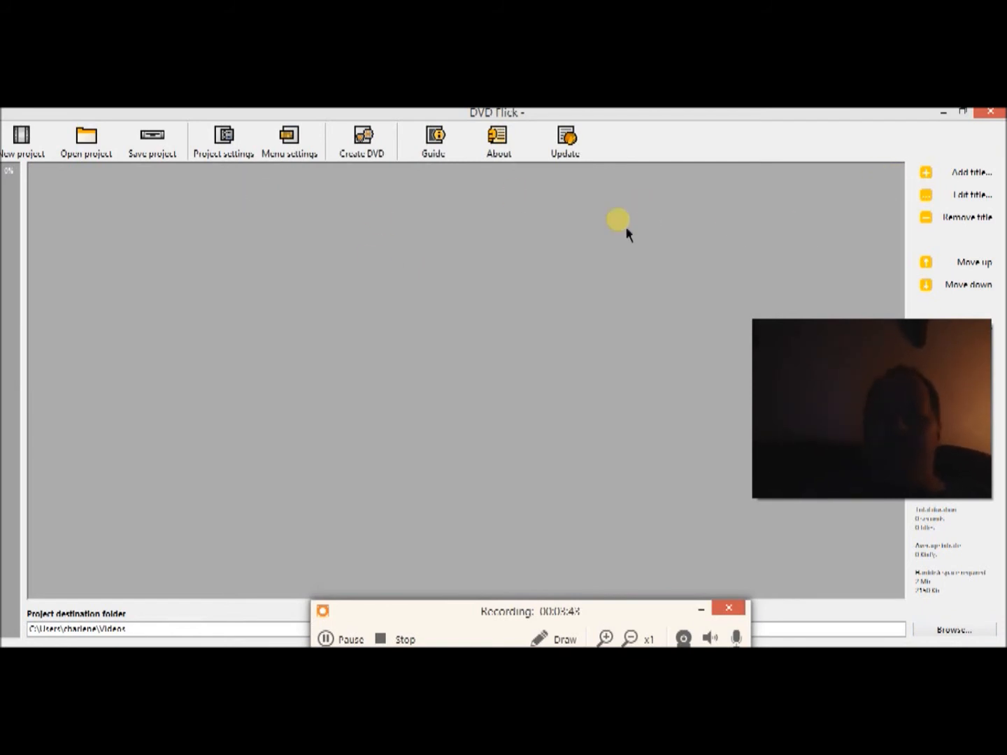
mouse_move(306, 198)
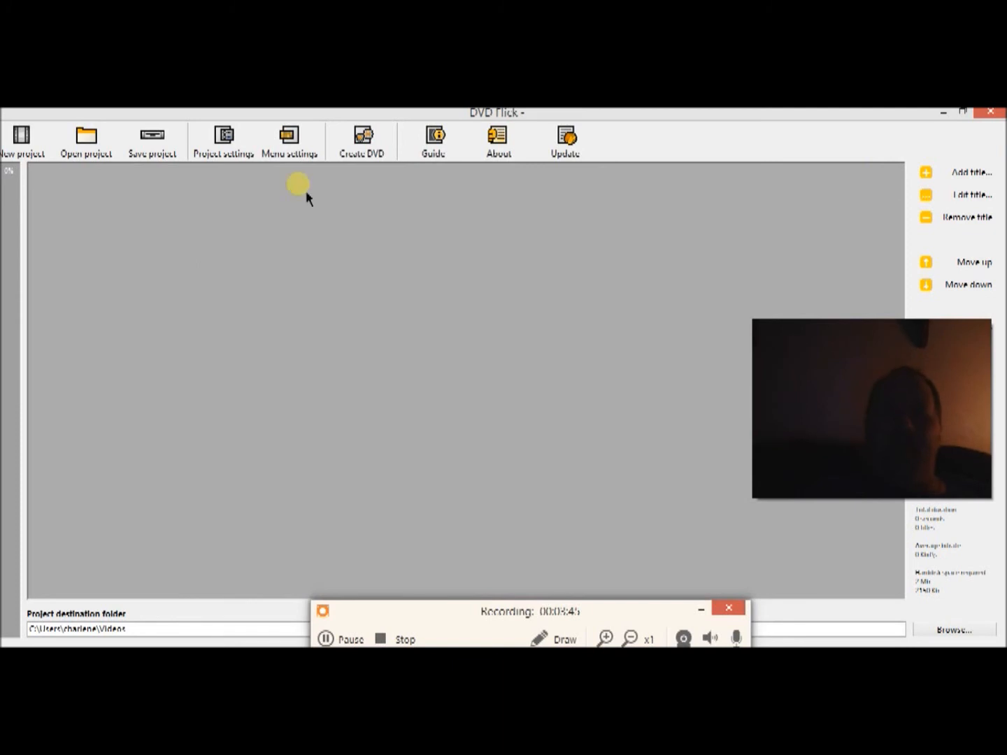
mouse_move(384, 257)
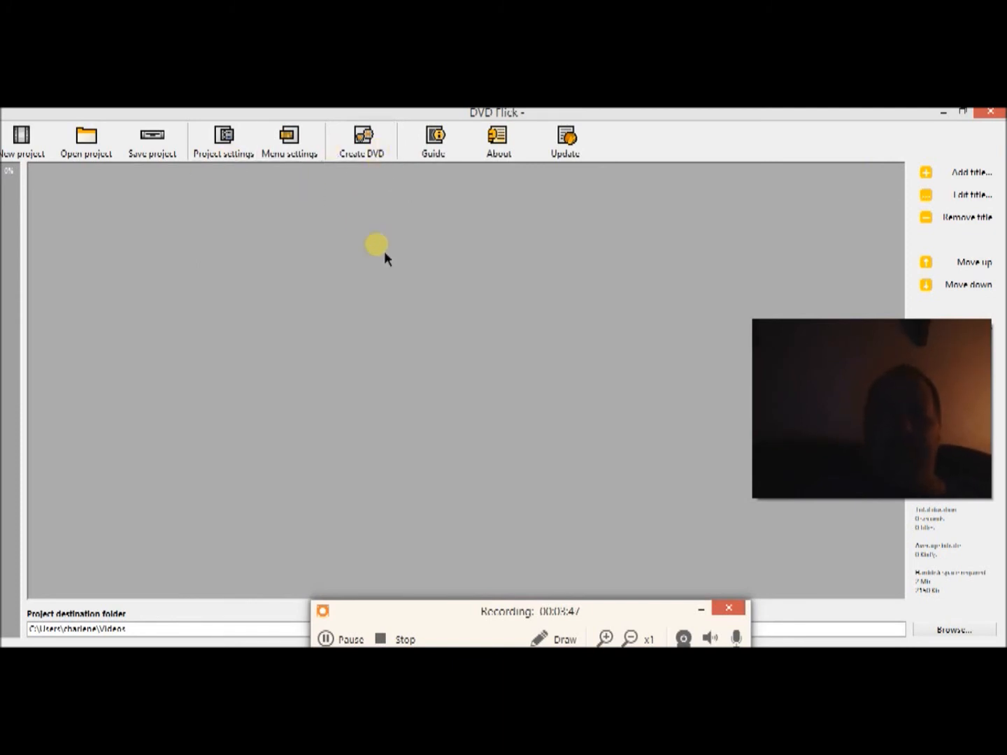
mouse_move(393, 251)
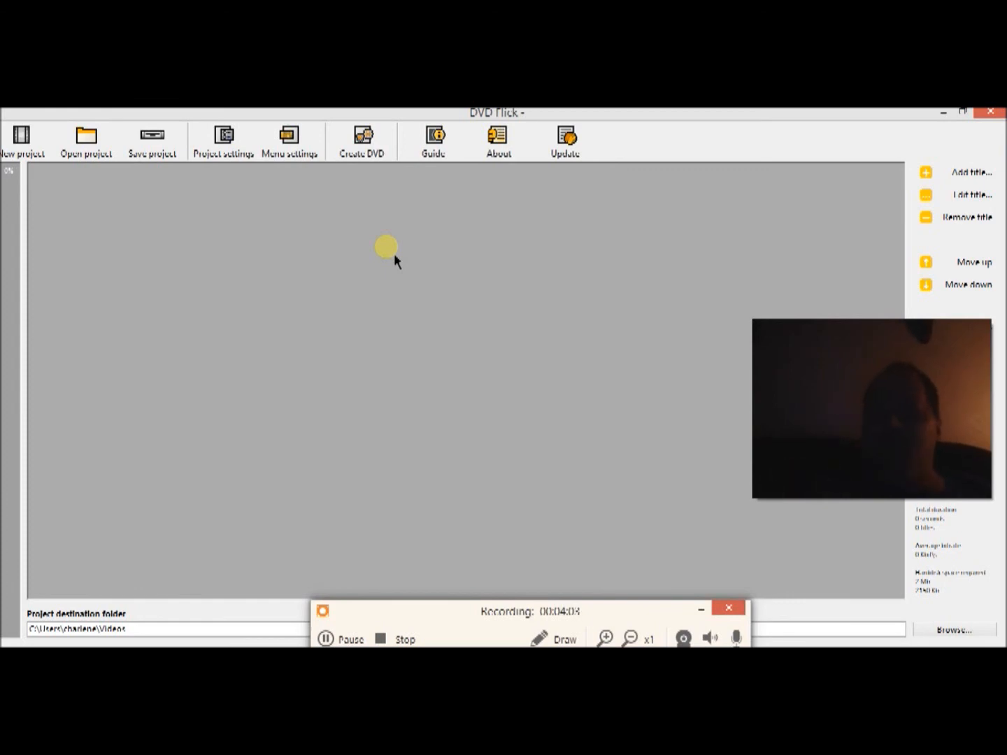
mouse_move(391, 262)
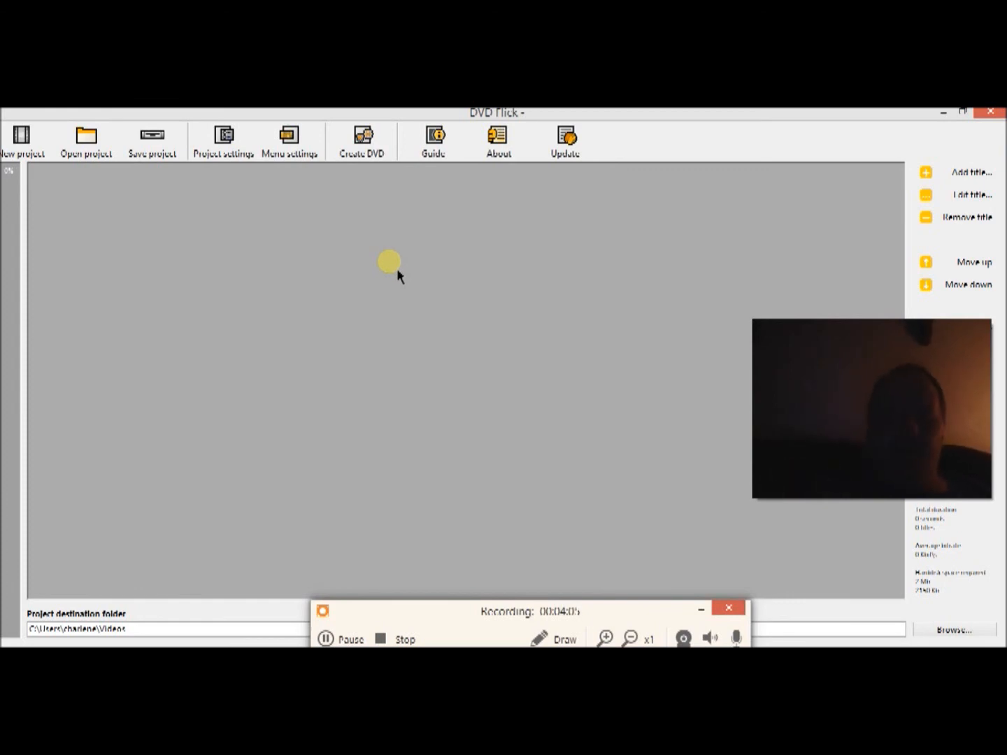
mouse_move(414, 329)
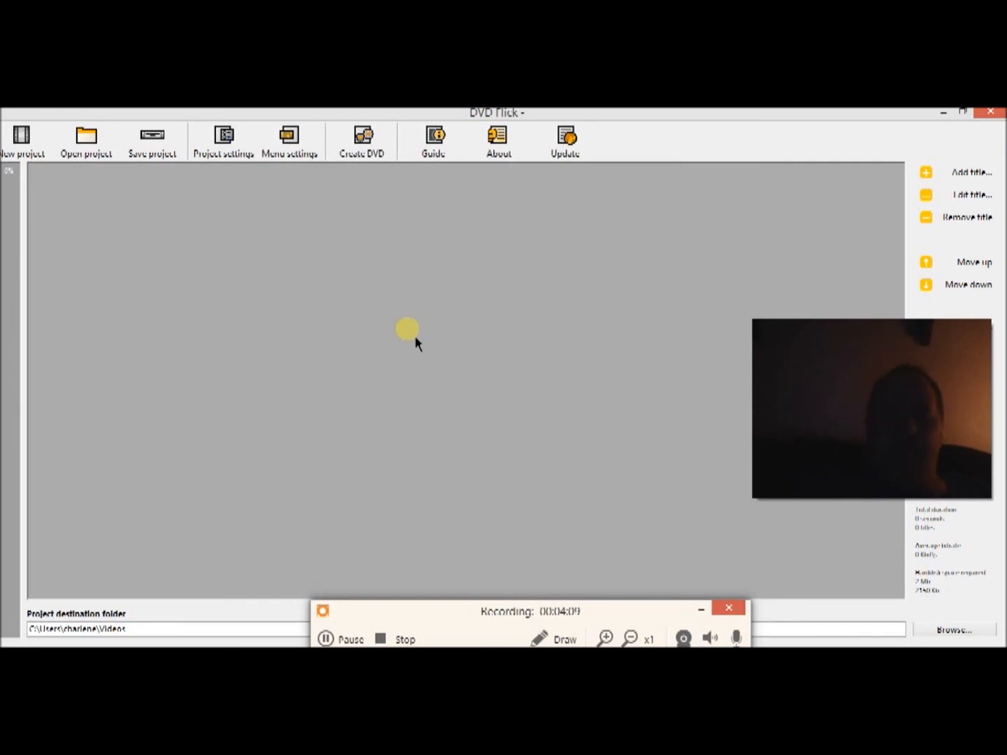
mouse_move(445, 520)
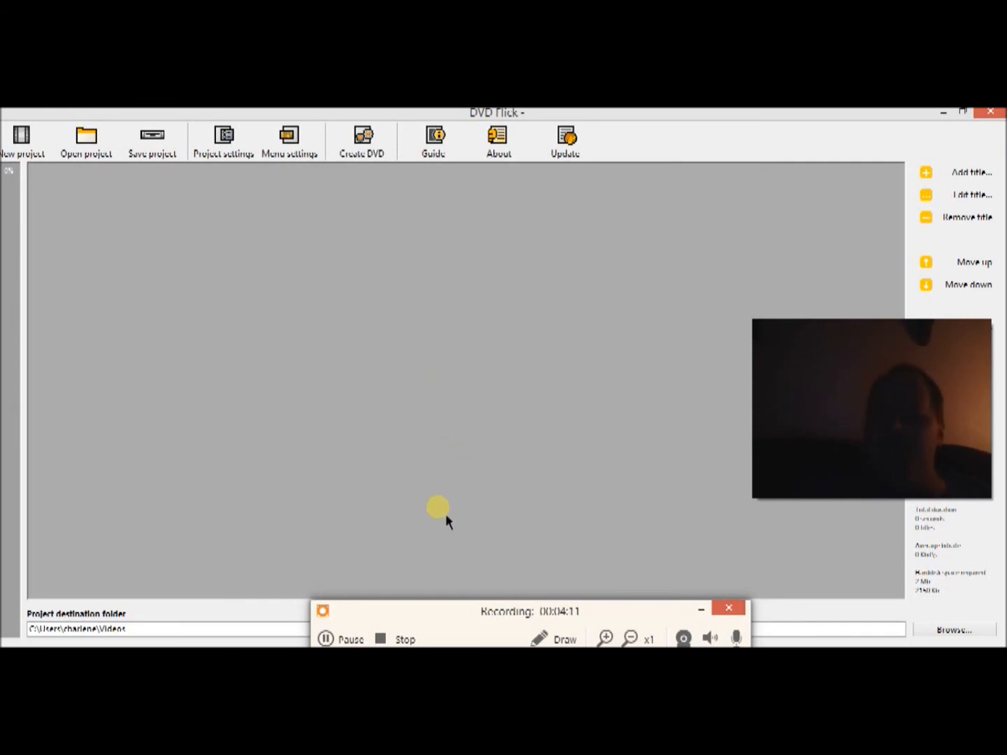
mouse_move(408, 586)
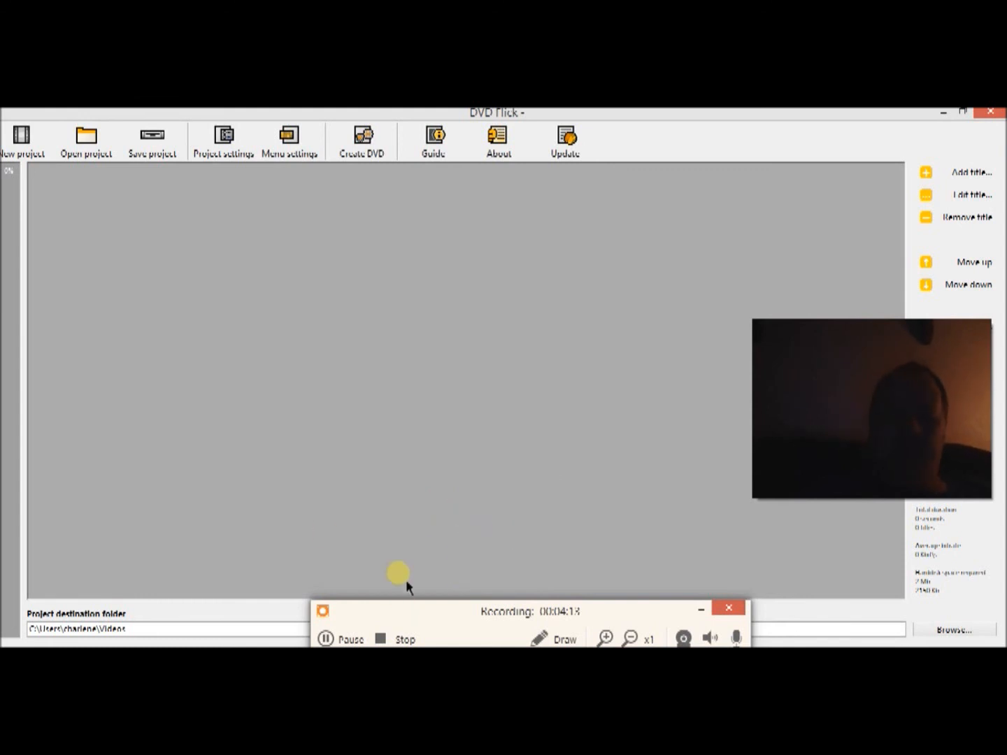